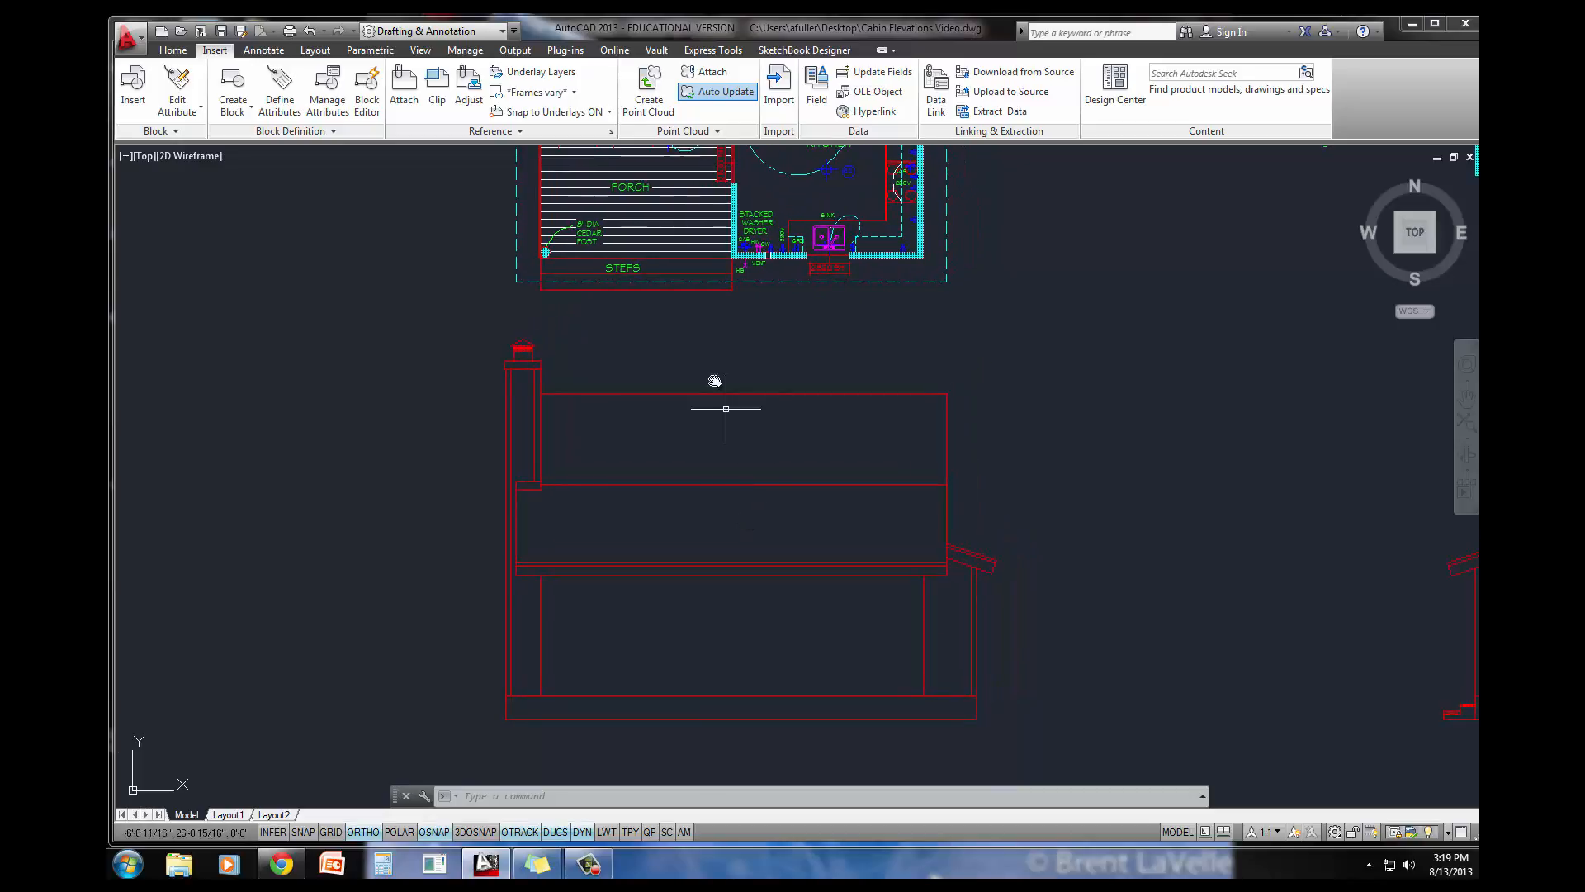
Step: Project vertical construction lines from the plan openings down through the elevation using Copy
{"action": "left_click", "coordinate": [172, 50]}
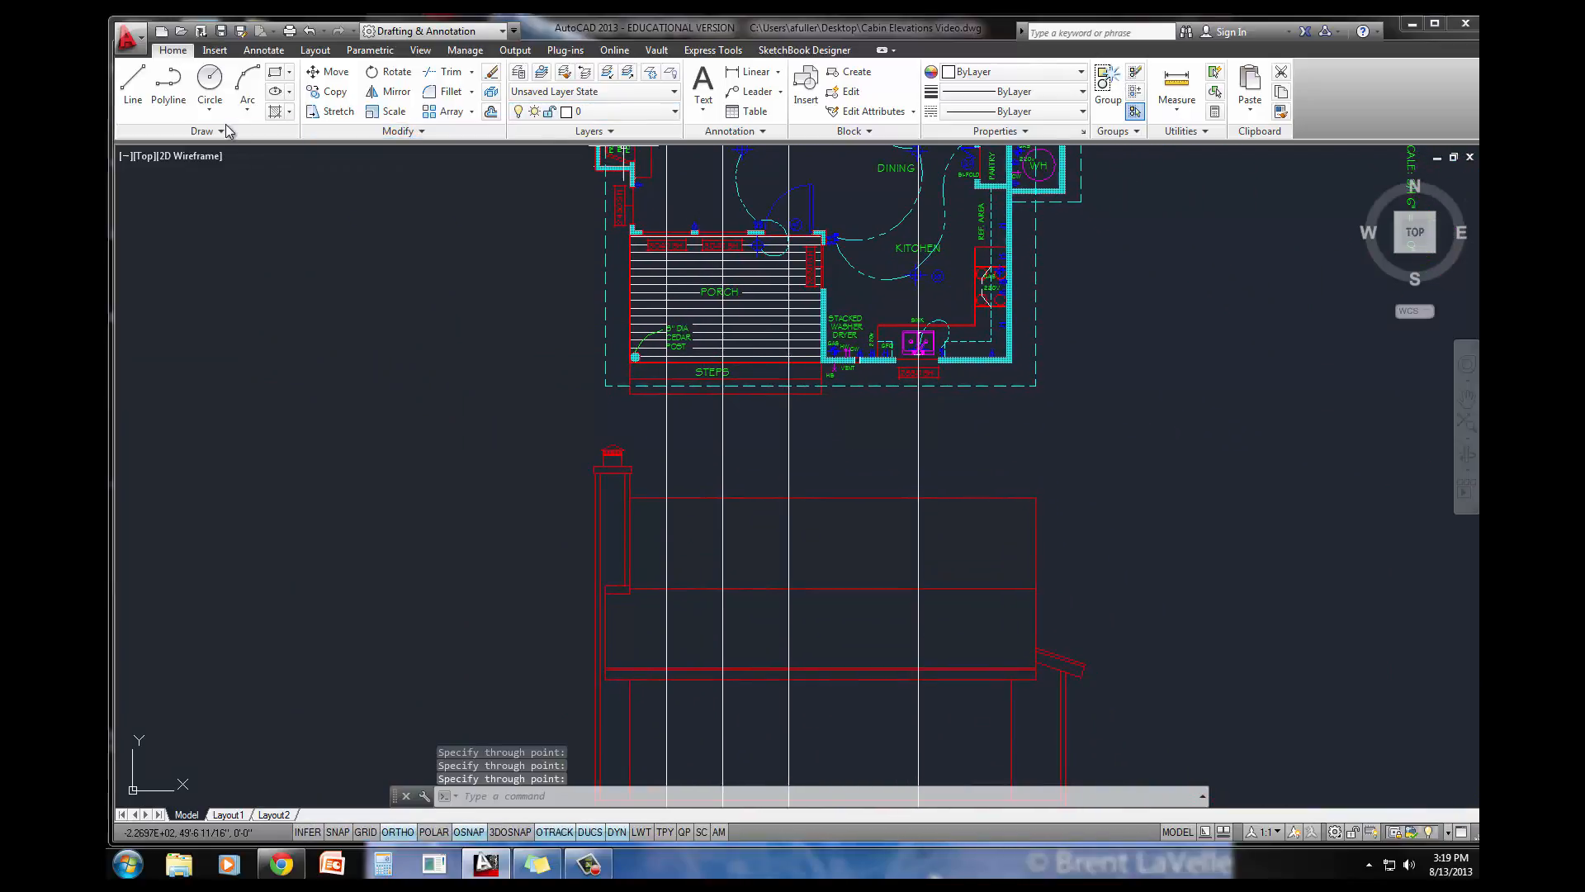
{"action": "type", "text": "Co"}
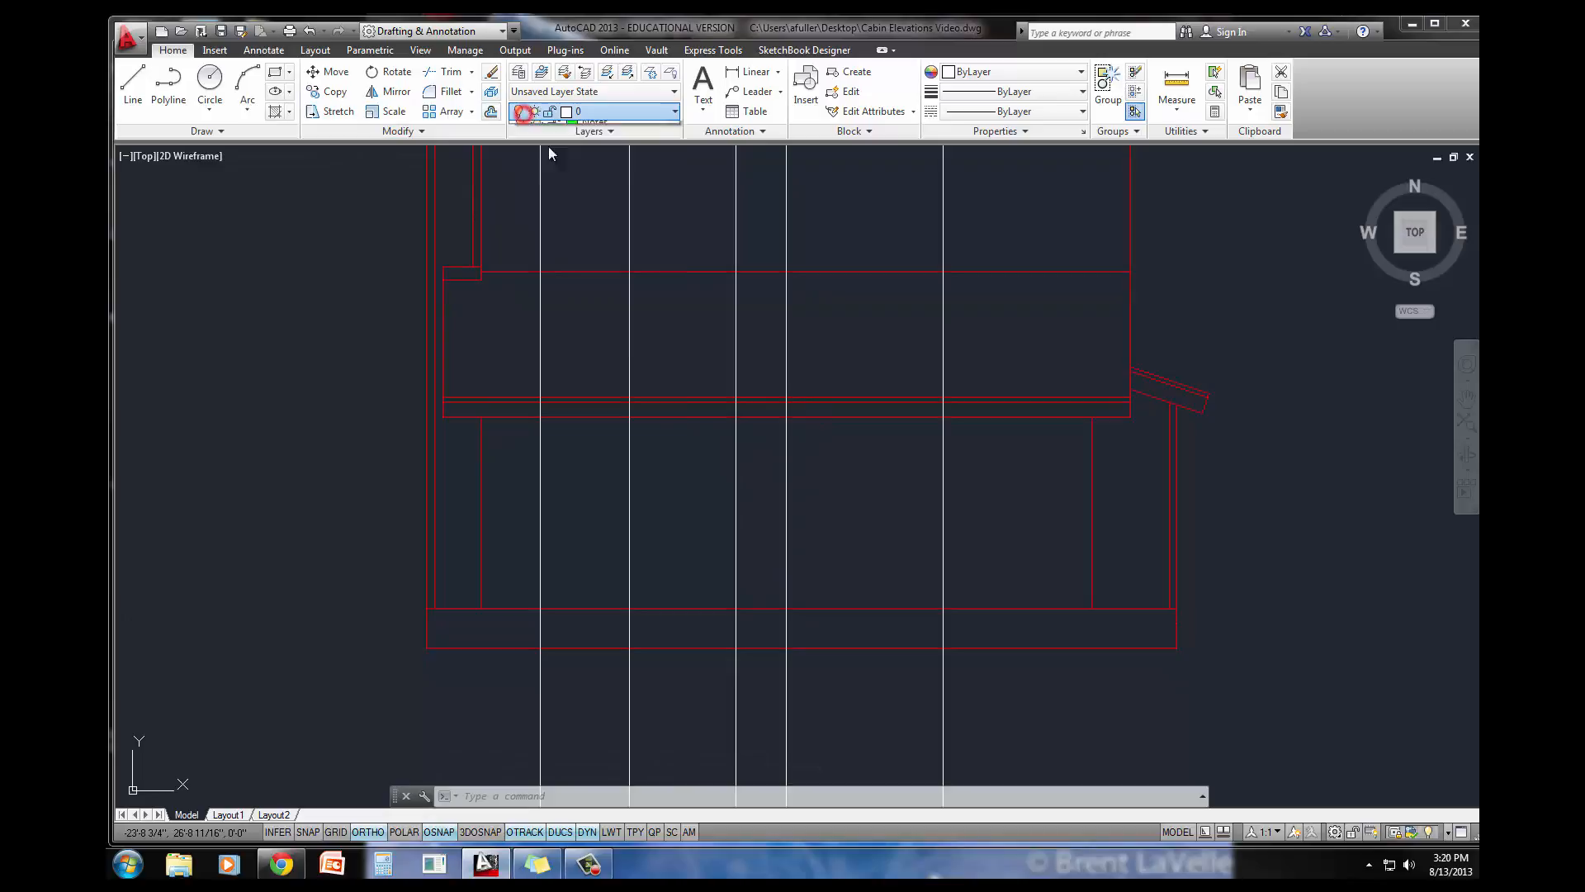
Step: With Elevations current, draw the vertical wall line starting at the wall base
{"action": "left_click", "coordinate": [593, 111]}
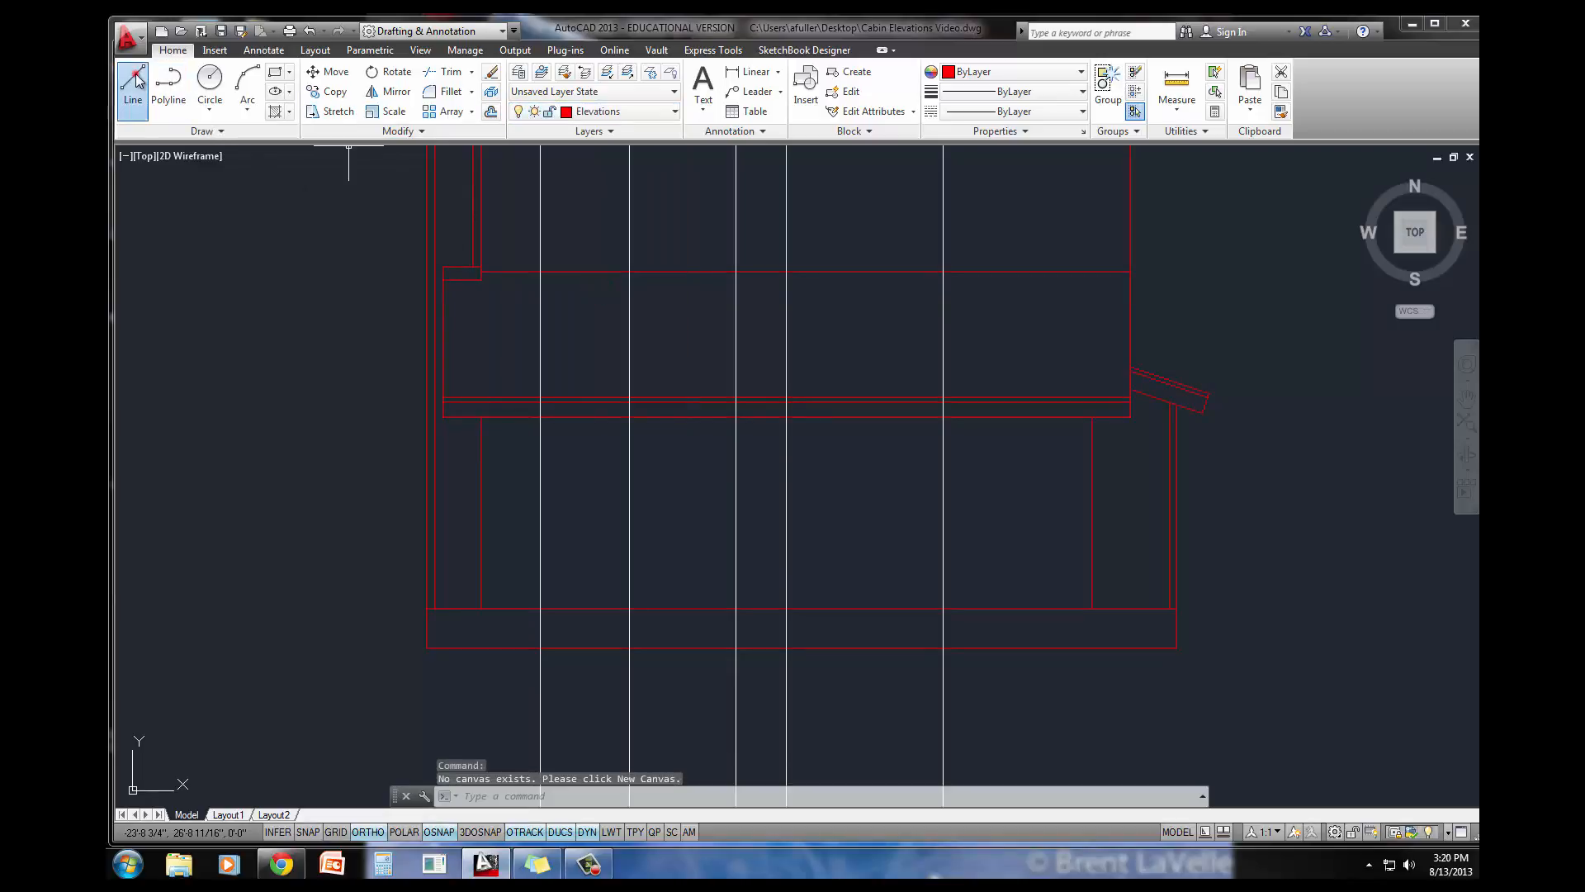
{"action": "left_click", "coordinate": [132, 81]}
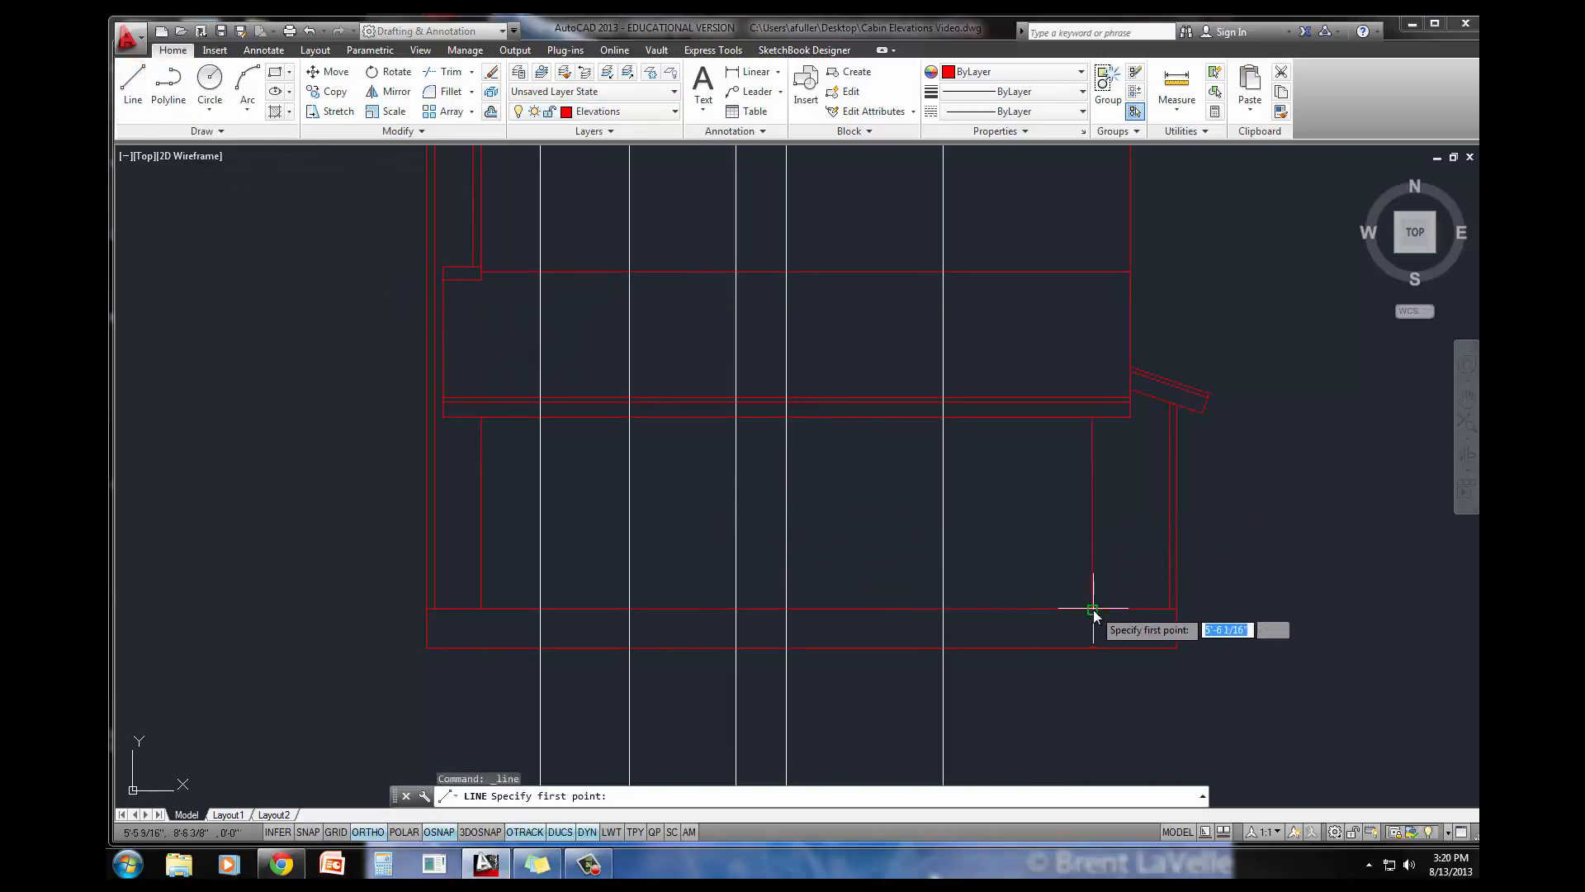
{"action": "mouse_move", "coordinate": [1088, 614]}
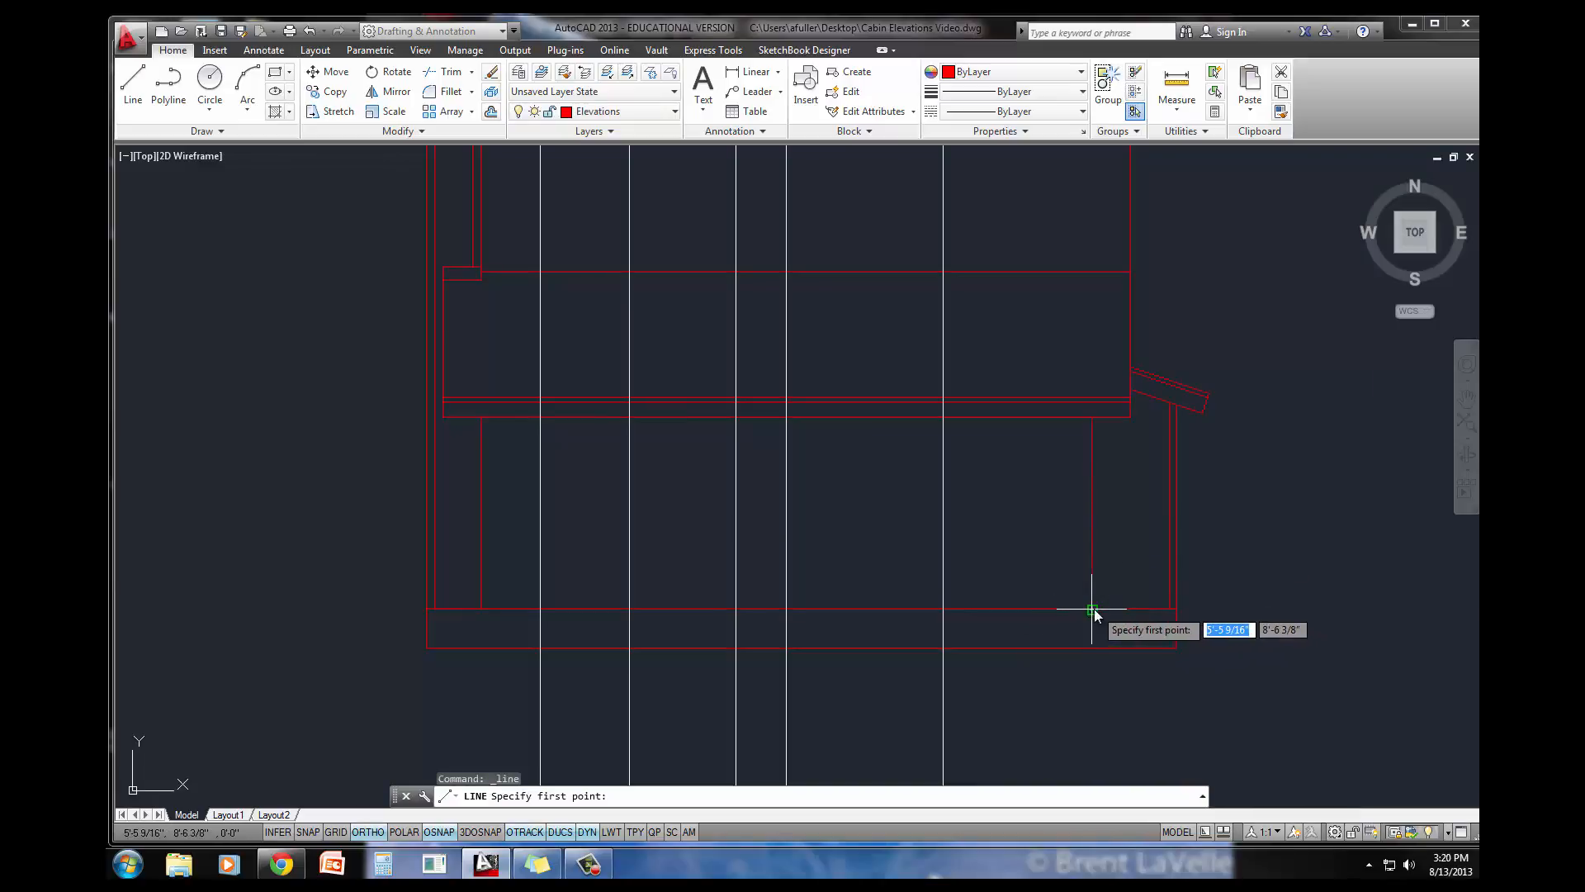
{"action": "left_click", "coordinate": [1091, 609]}
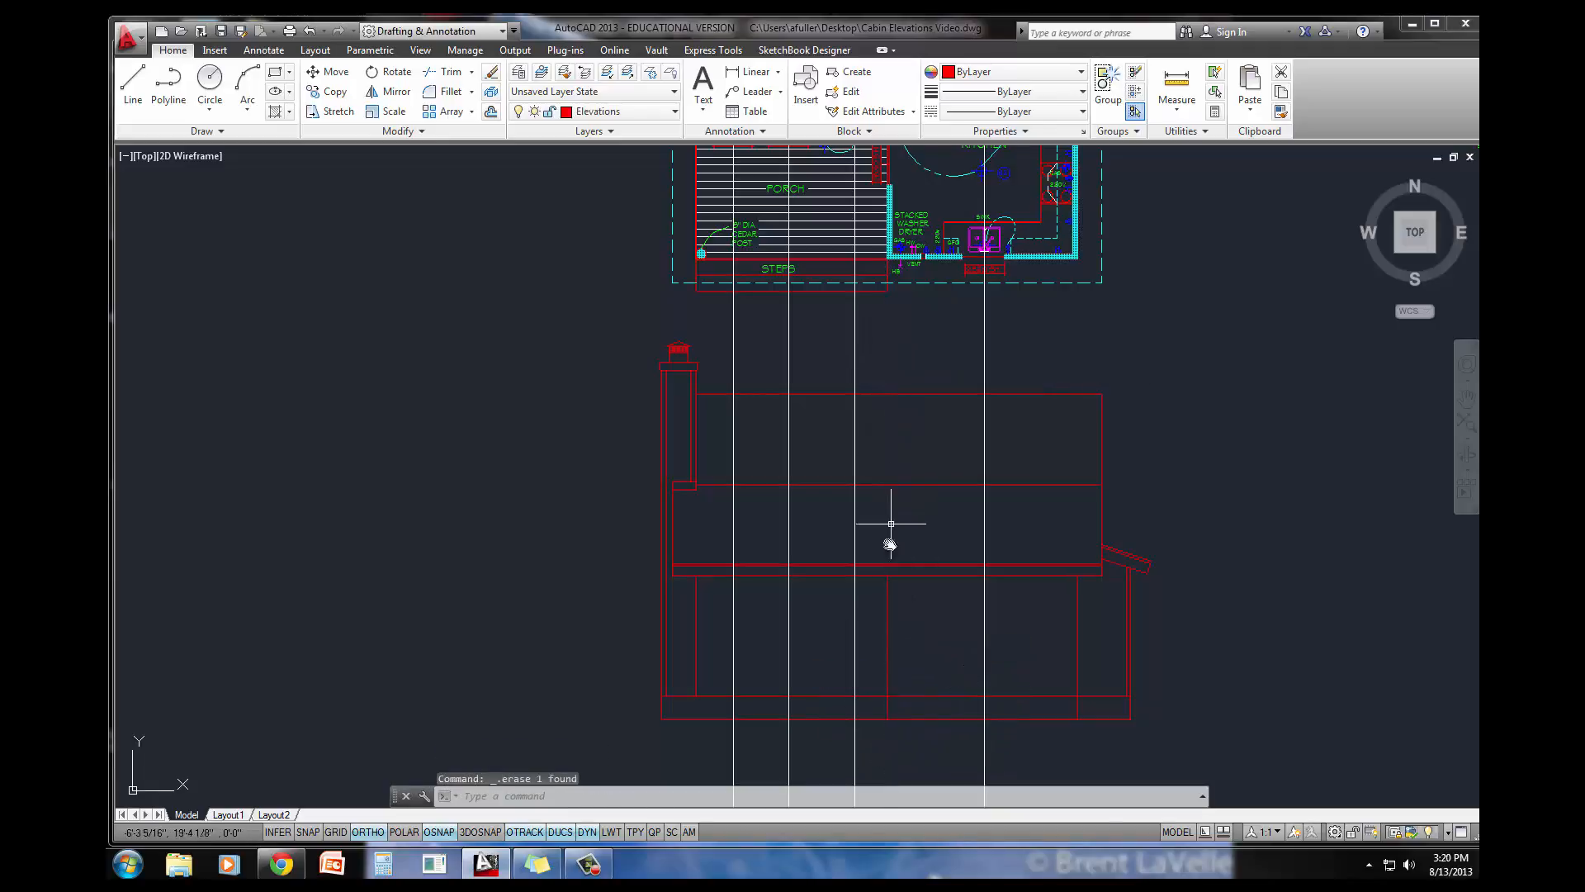
{"action": "mouse_move", "coordinate": [890, 657]}
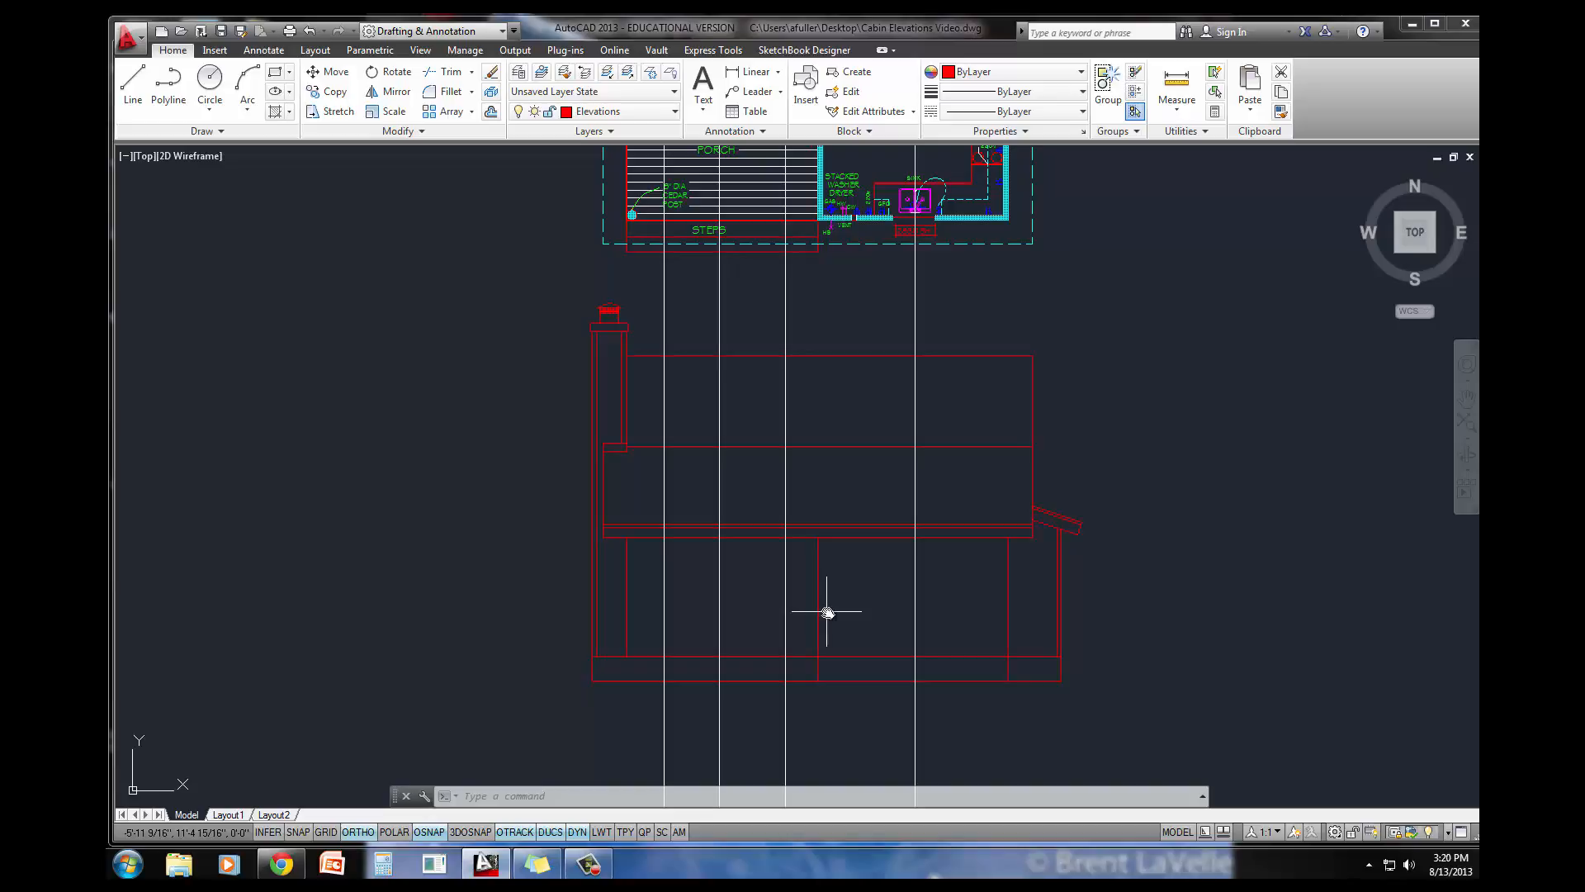
Step: Offset the floor line upward 6'8" to mark the head height across the front wall
{"action": "type", "text": "c"}
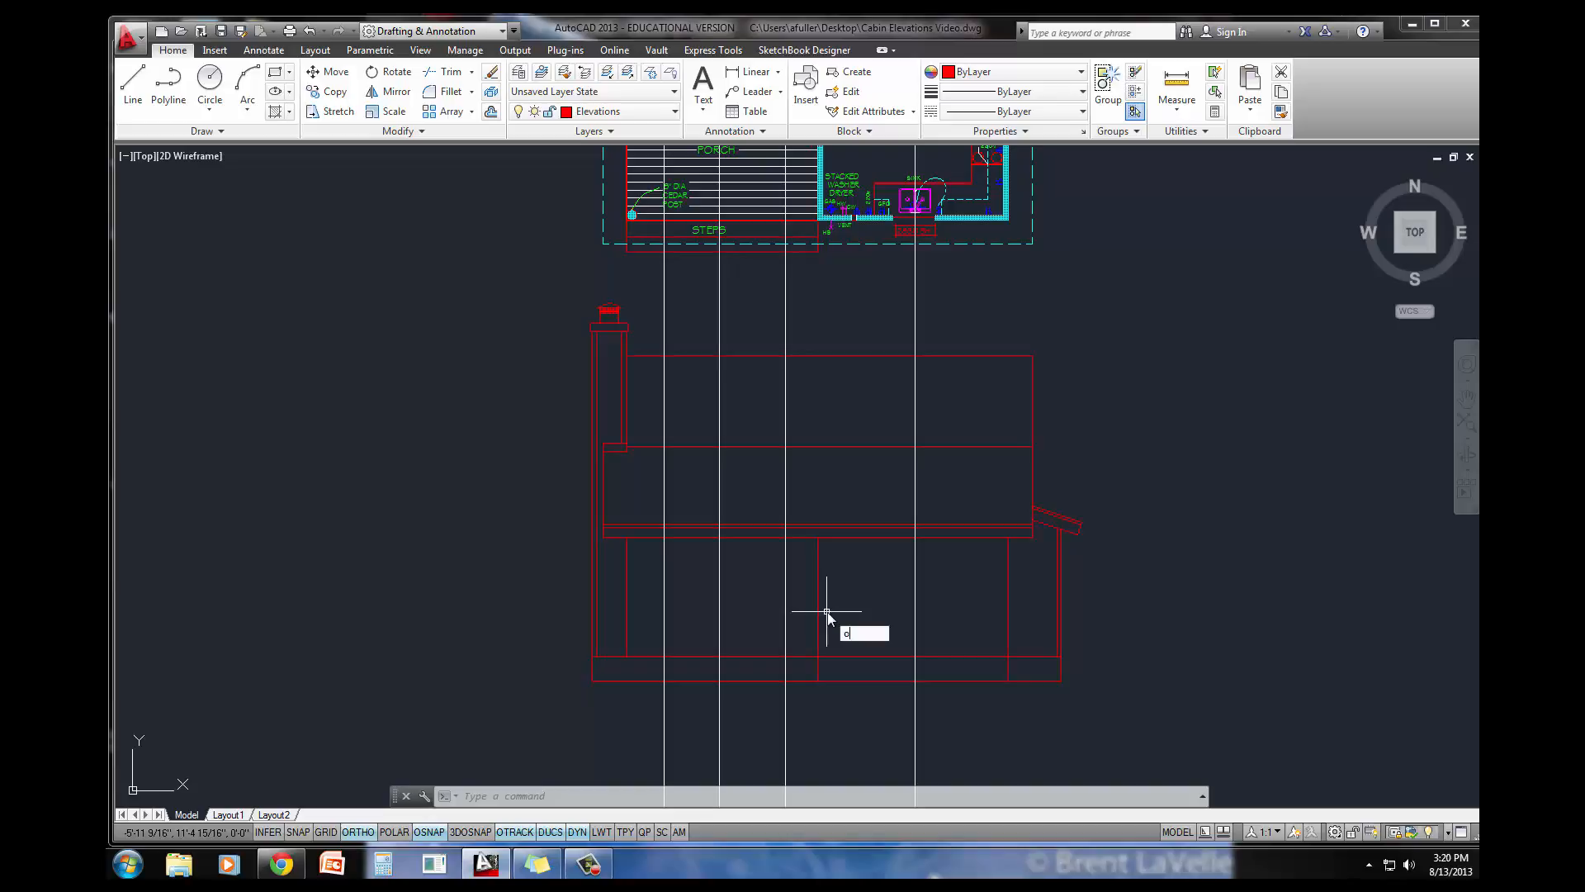
{"action": "type", "text": "6'8"}
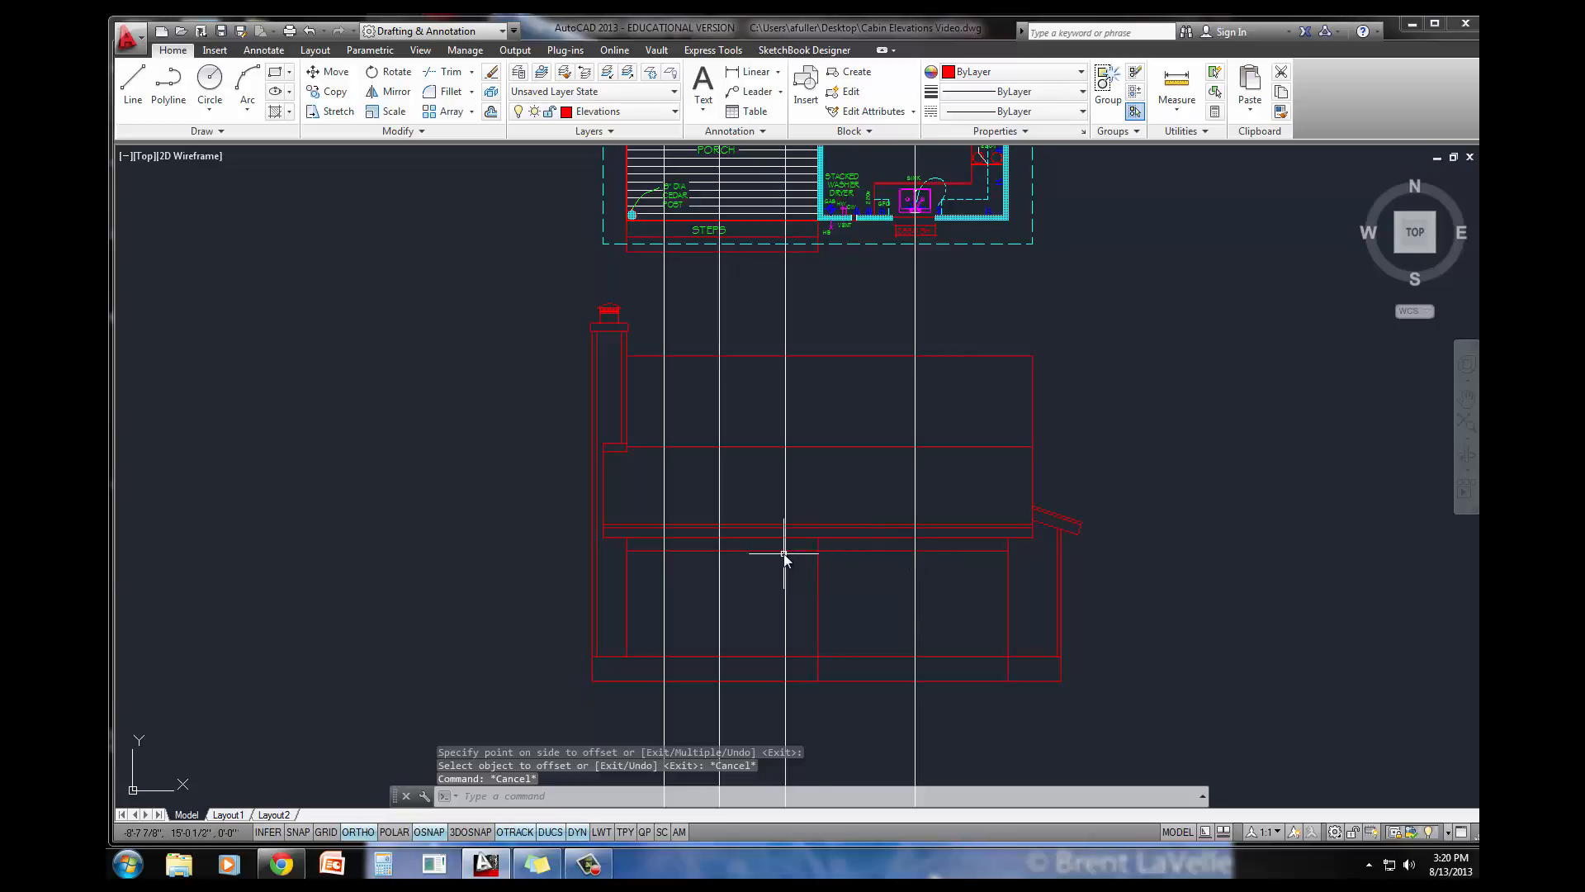
{"action": "mouse_move", "coordinate": [657, 565]}
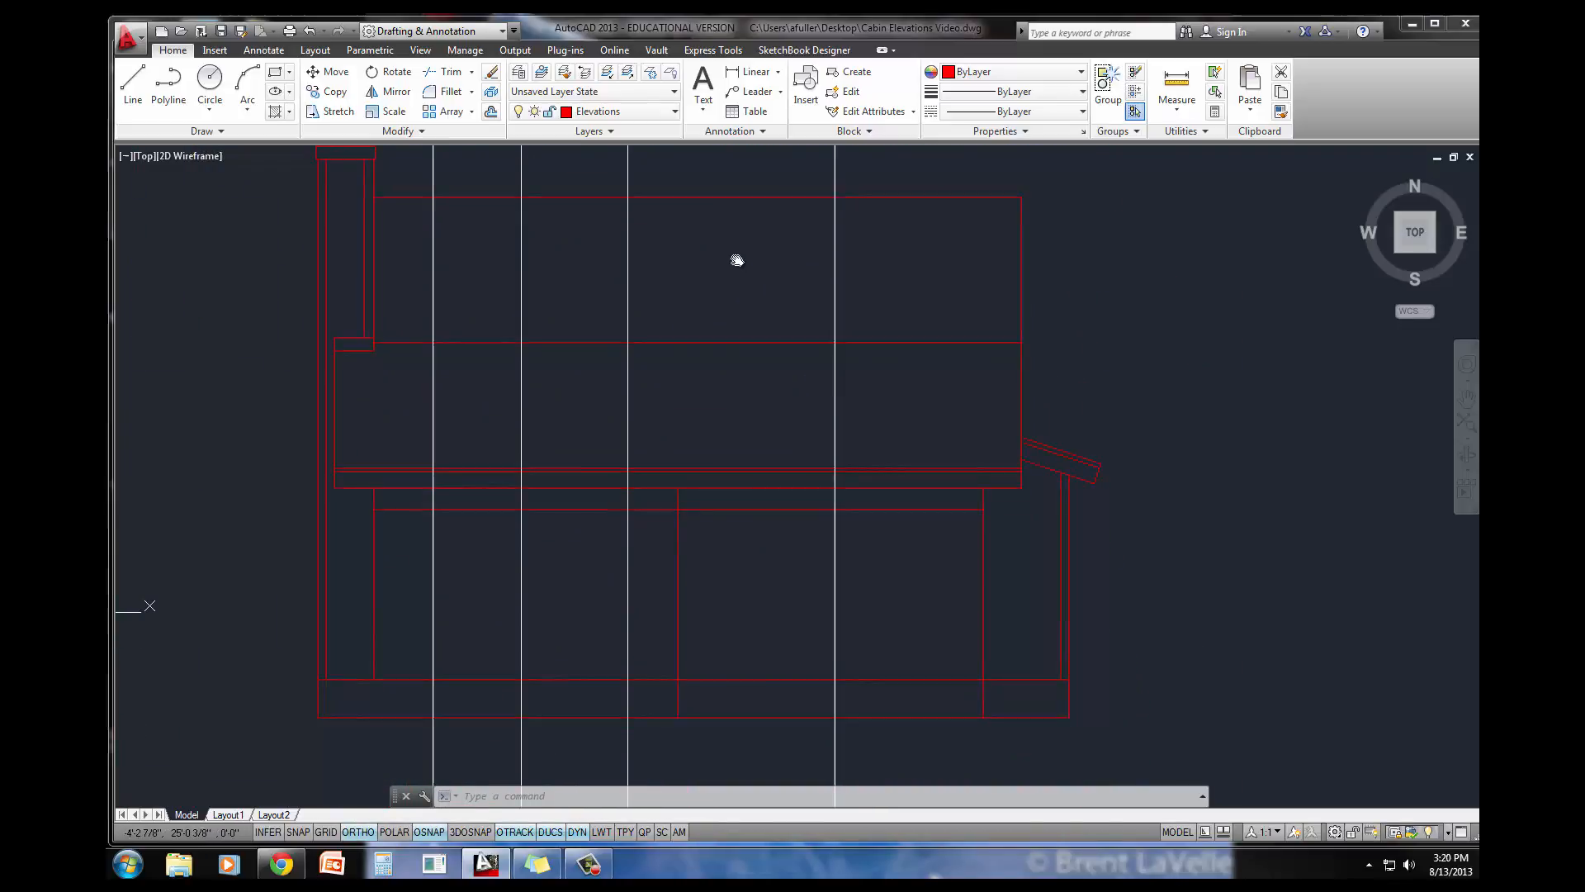
{"action": "left_click", "coordinate": [215, 50]}
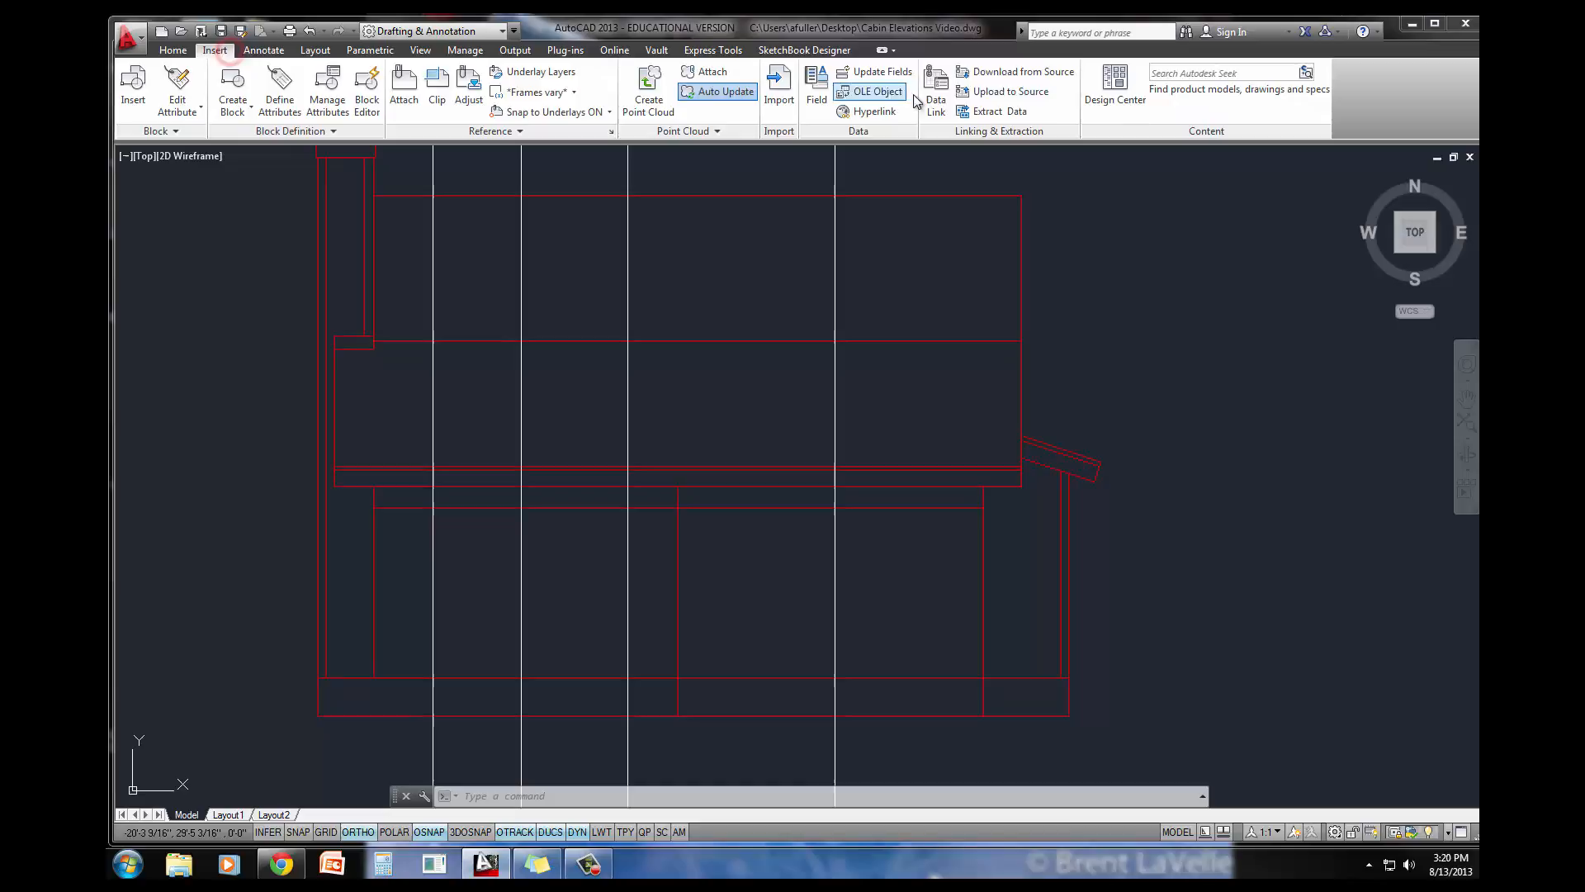
Step: From Design Center's CABIN SYMBOLS.dwg blocks, insert the 2-8 x 3-0 window and another window block
{"action": "left_click", "coordinate": [1115, 86]}
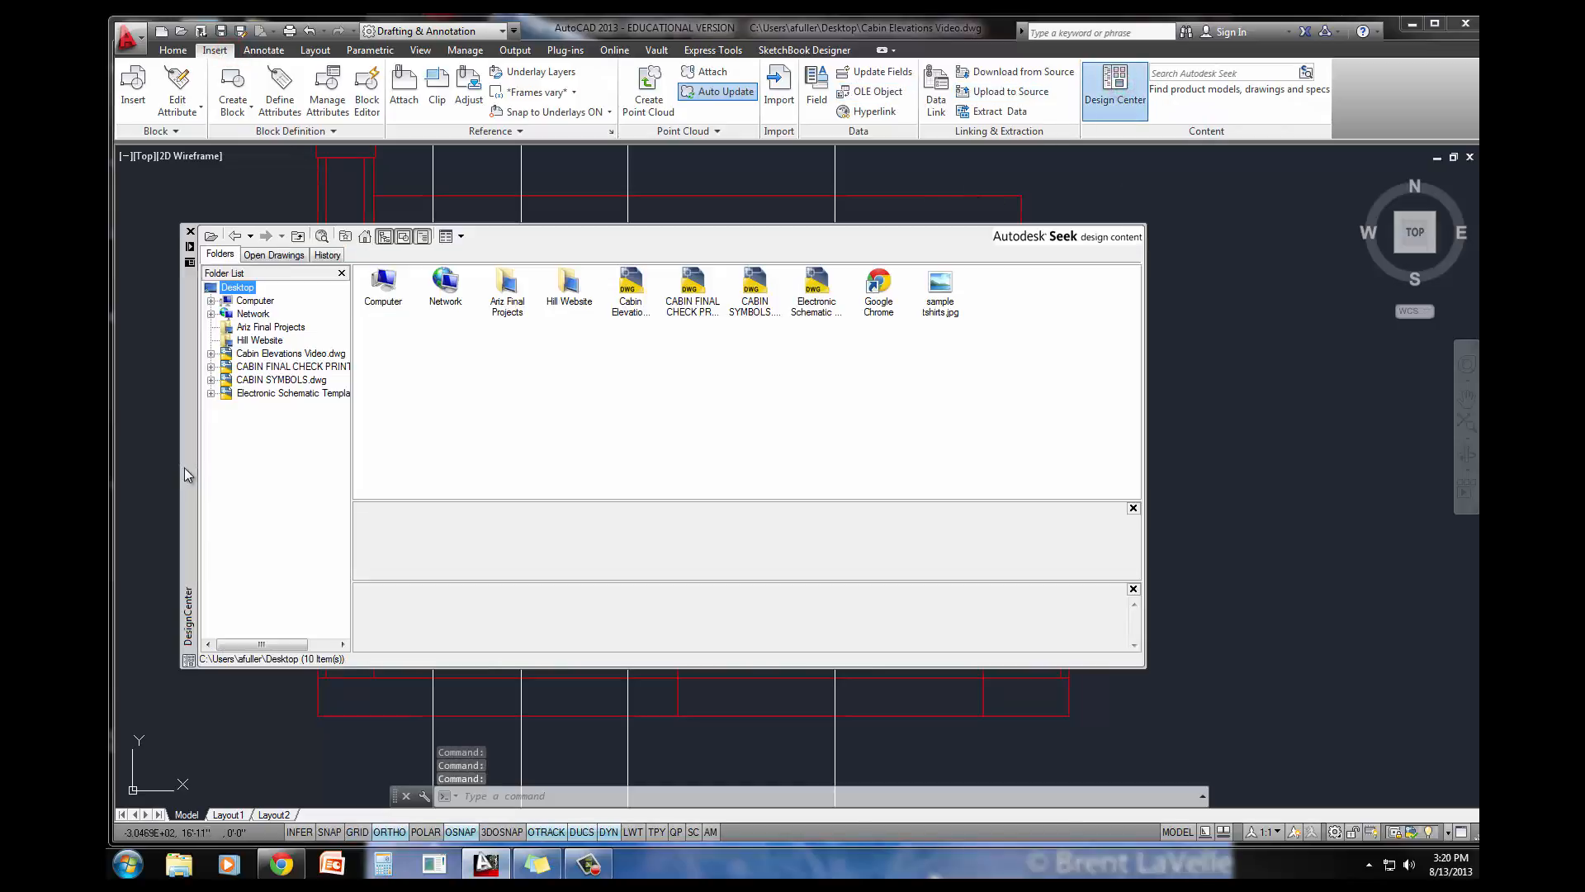
{"action": "left_click", "coordinate": [281, 380]}
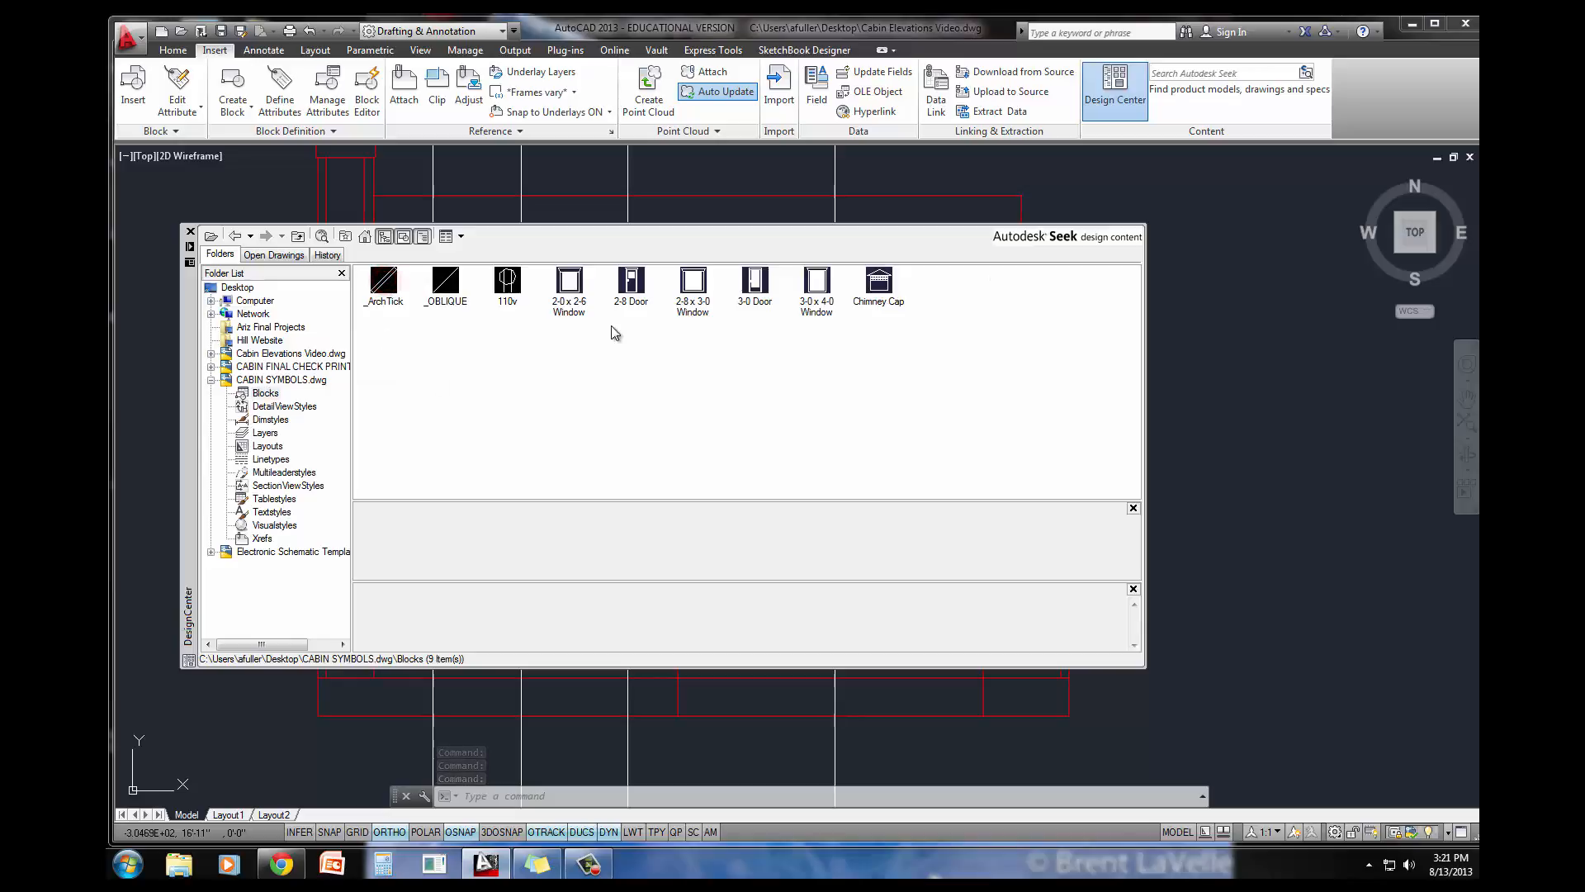
{"action": "left_click", "coordinate": [692, 281]}
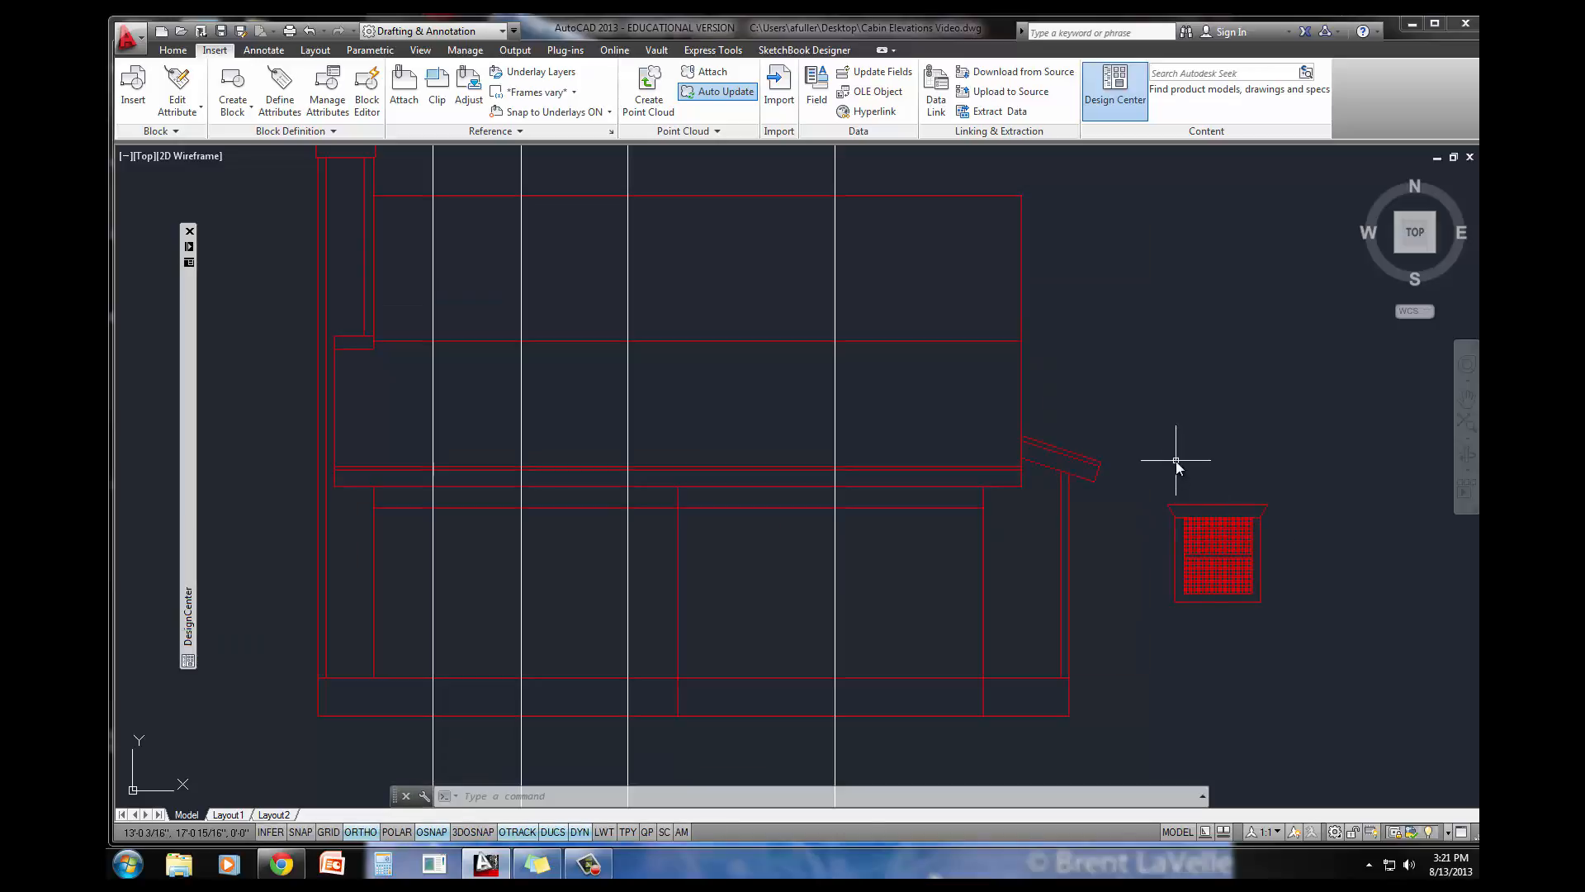
{"action": "mouse_move", "coordinate": [1218, 518]}
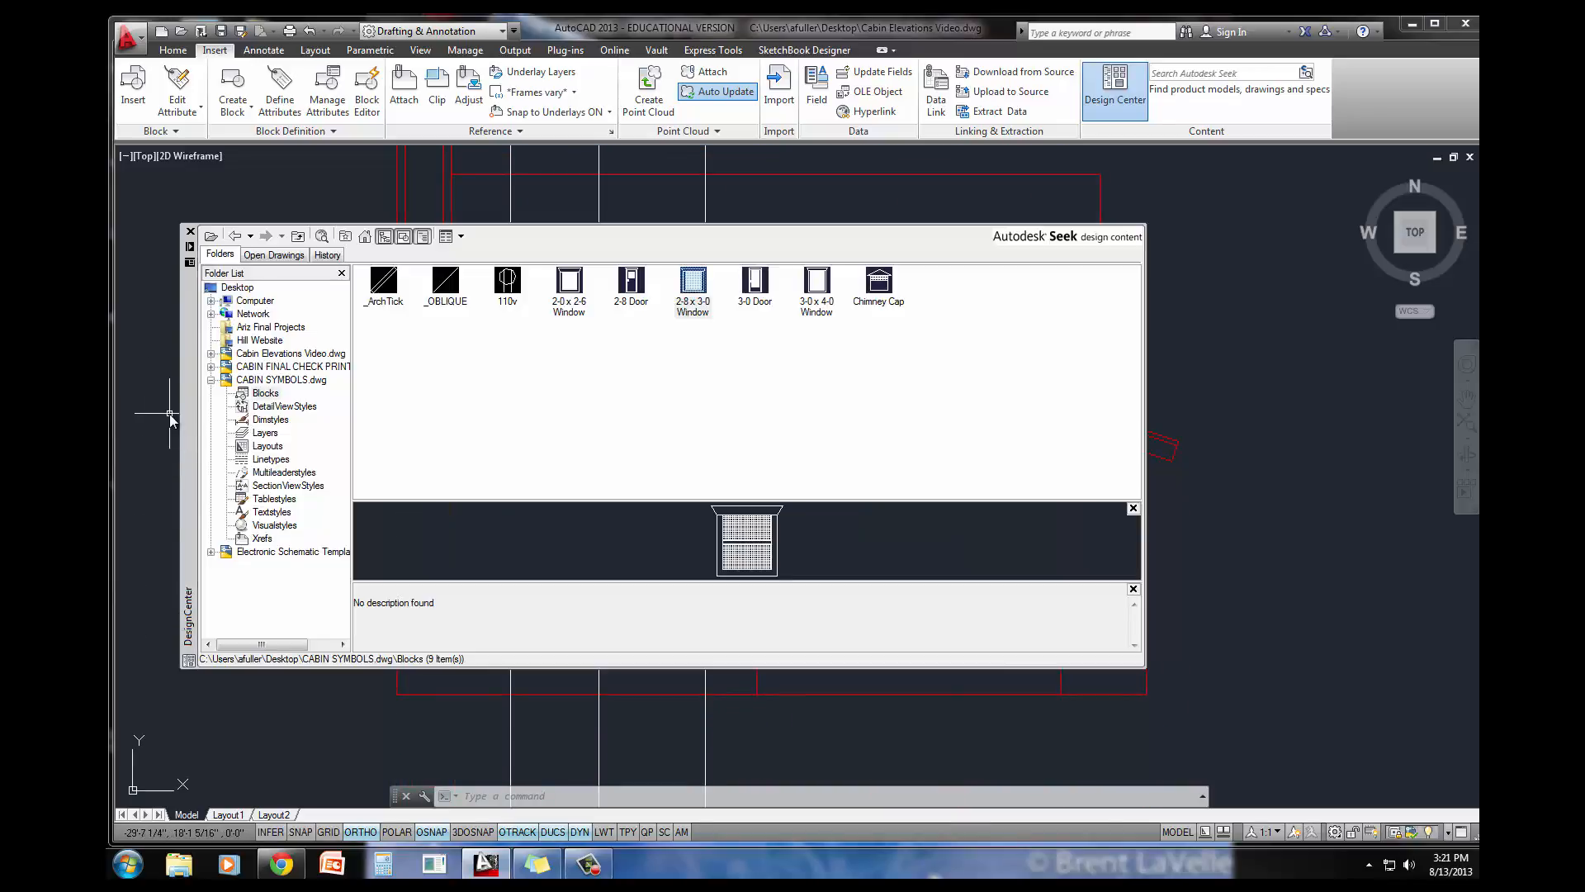
{"action": "left_click", "coordinate": [692, 281]}
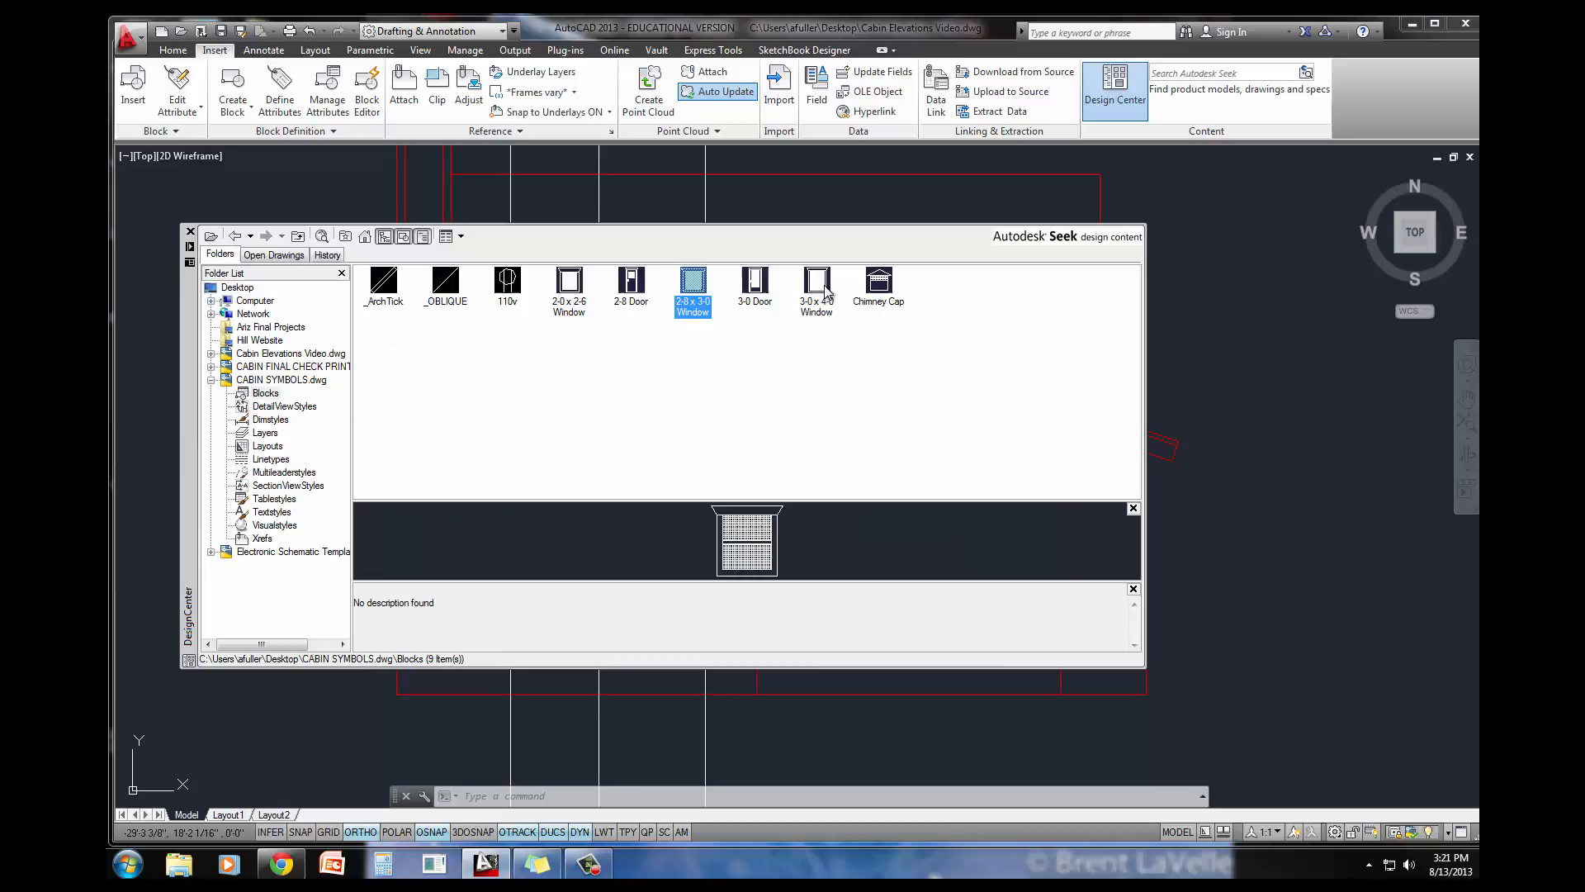
{"action": "left_click", "coordinate": [815, 280]}
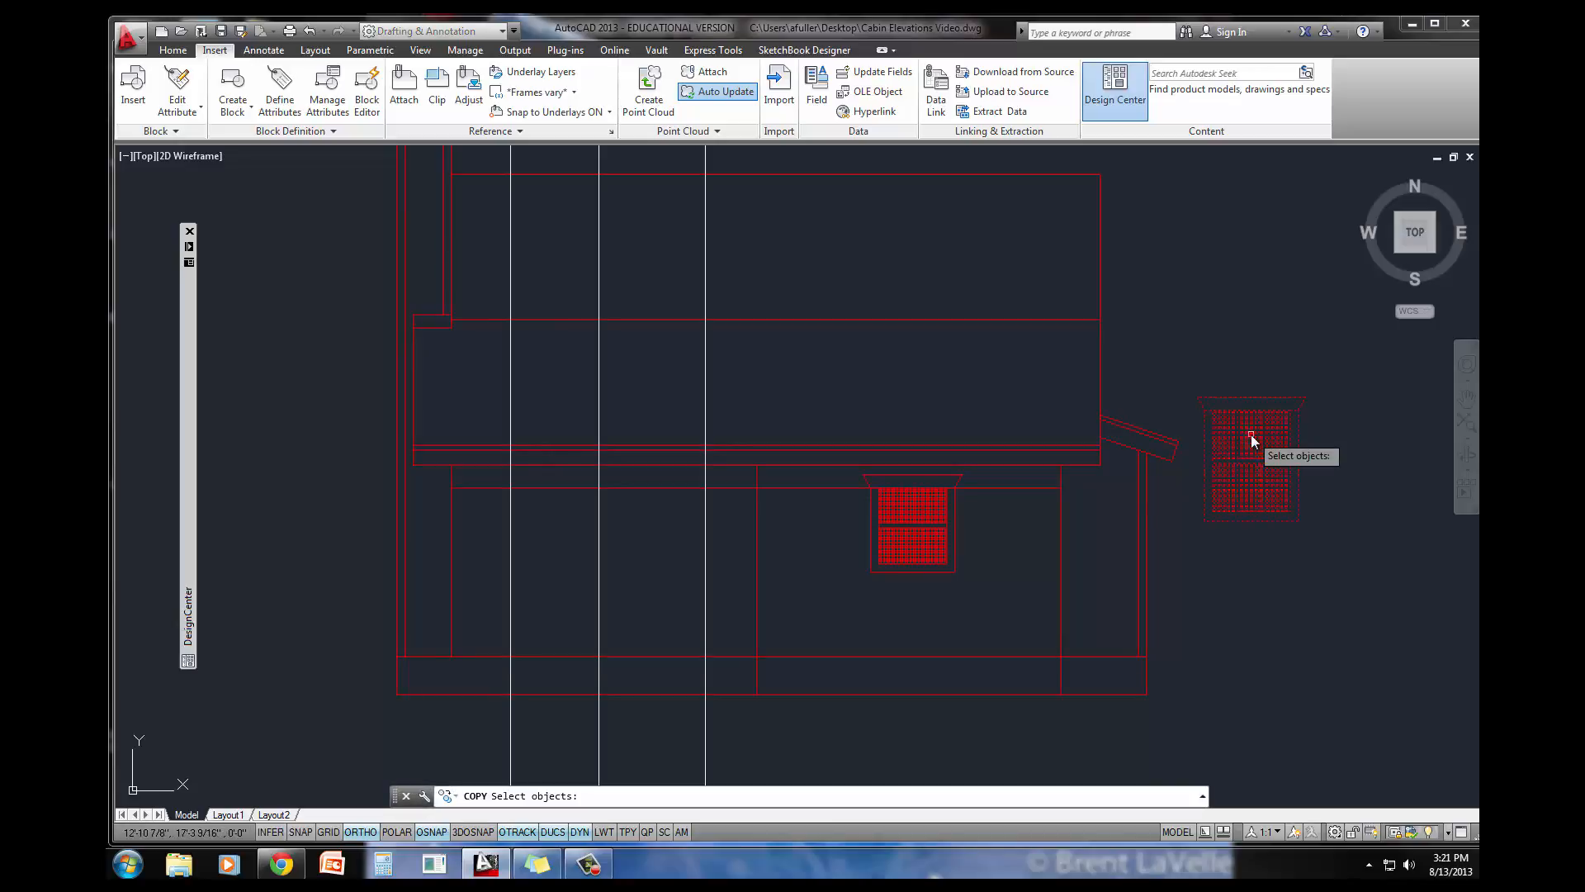
Step: Copy the window placed outside the elevation onto its projected position on the front wall
{"action": "left_click", "coordinate": [1252, 438]}
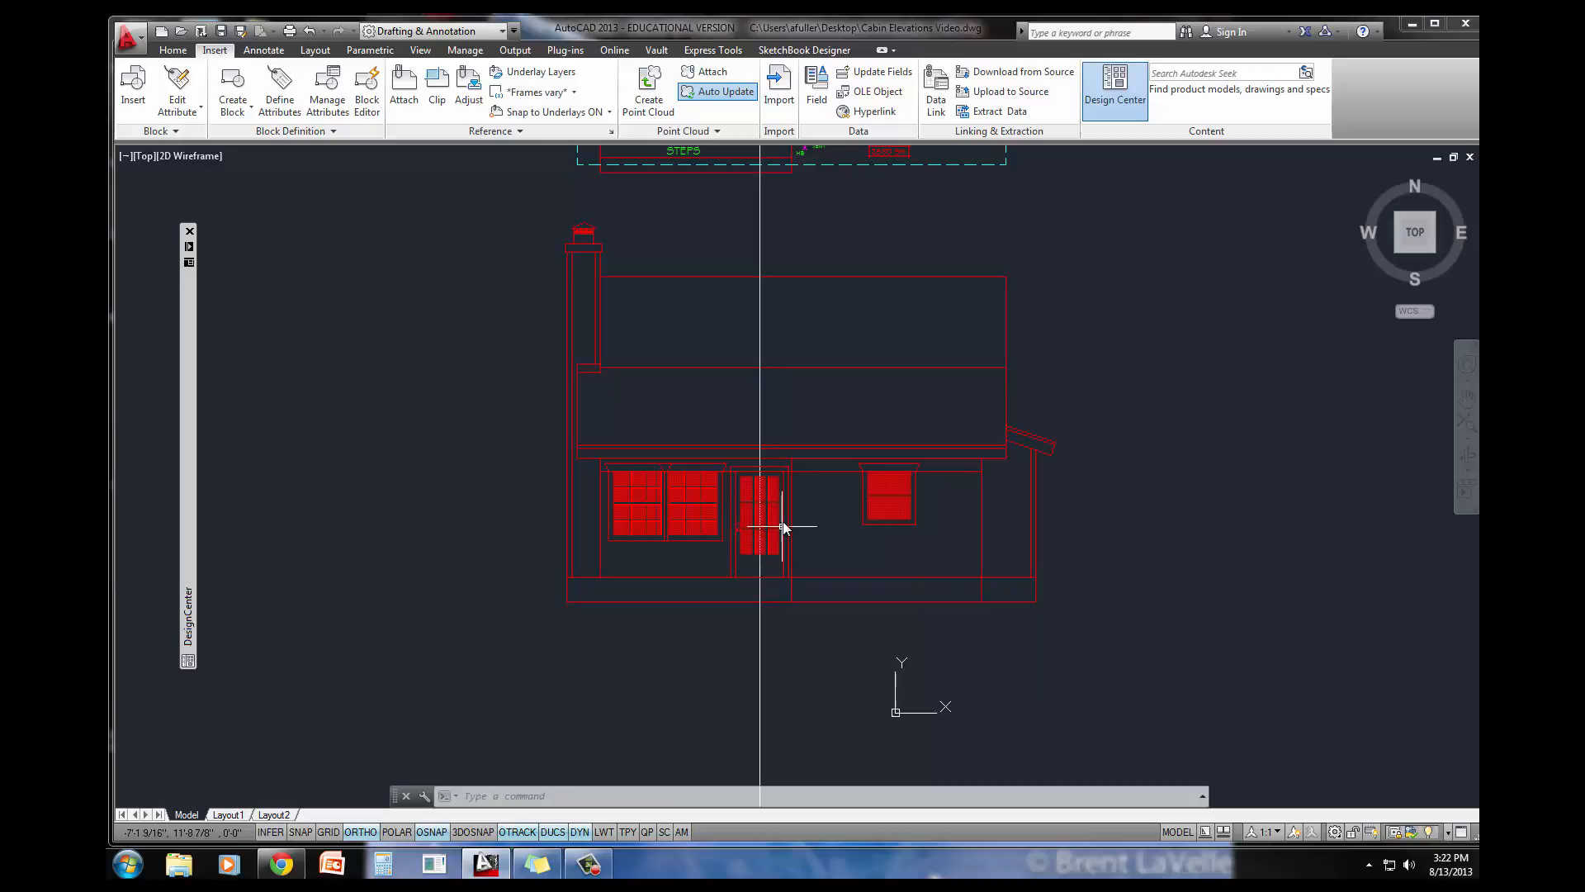
{"action": "scroll", "scroll_direction": "down", "scroll_amount": 3}
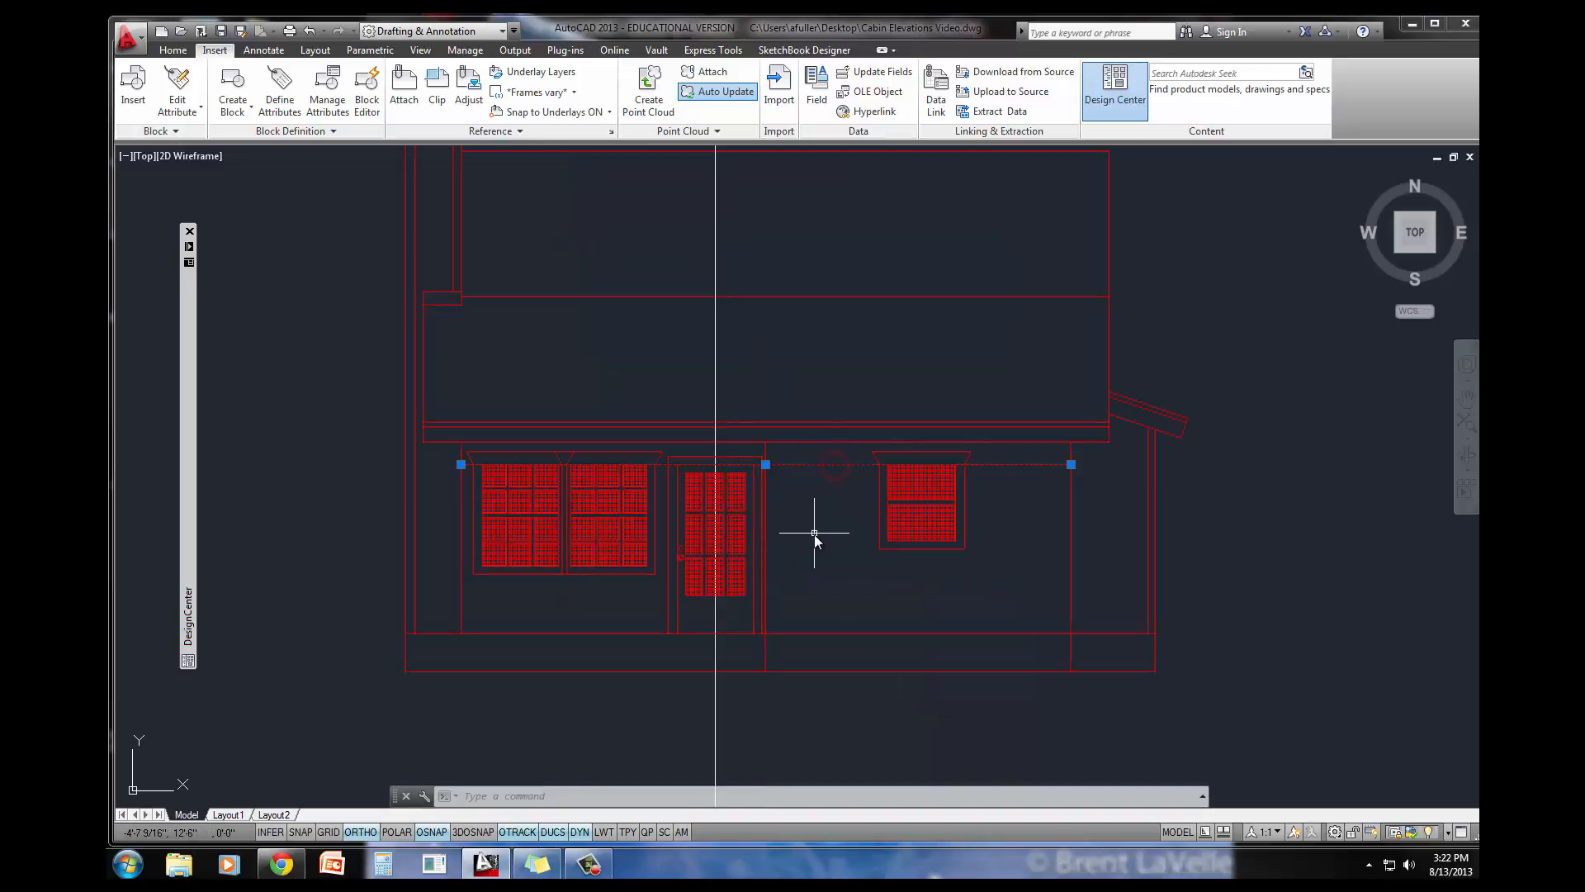
{"action": "mouse_move", "coordinate": [738, 380]}
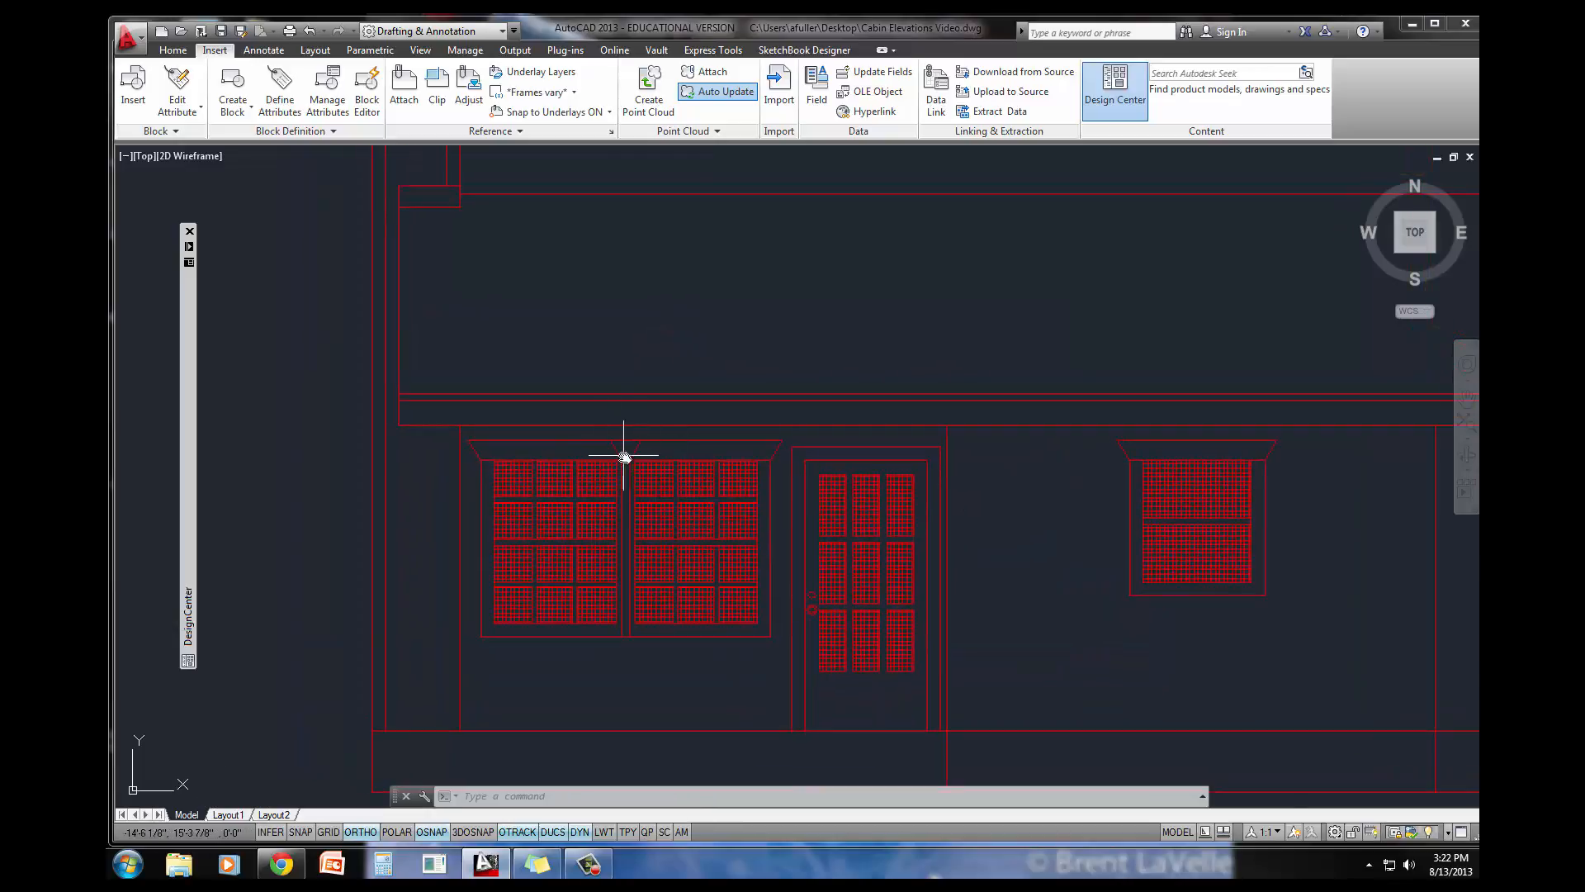
{"action": "mouse_move", "coordinate": [629, 476]}
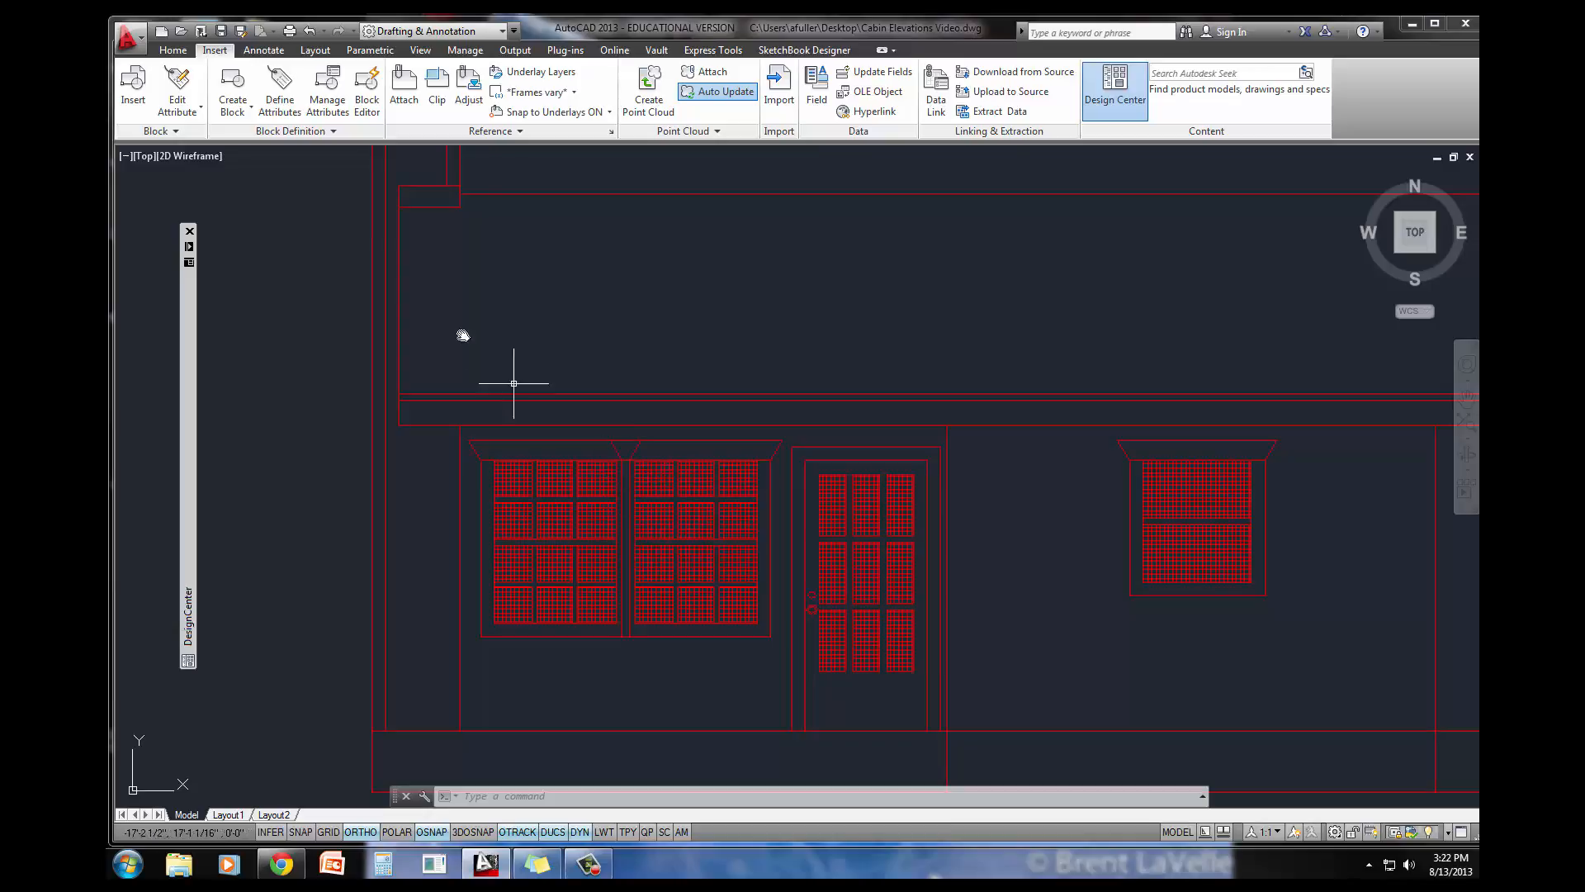
Step: Draw a wipeout around the double window's head trim to mask the lines behind it
{"action": "left_click", "coordinate": [172, 51]}
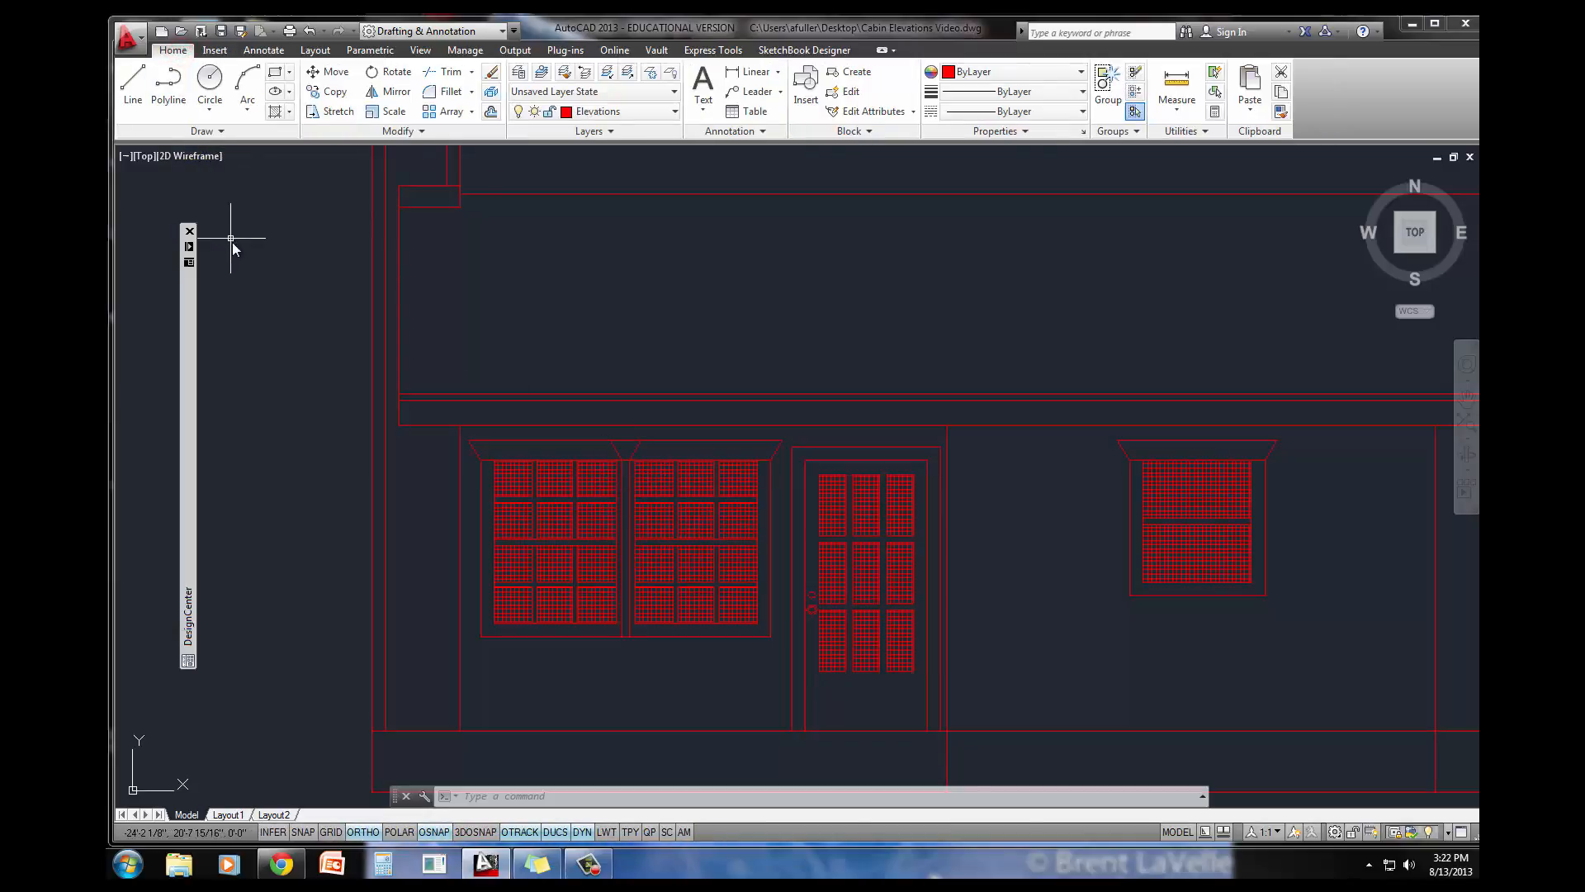
{"action": "mouse_move", "coordinate": [294, 309]}
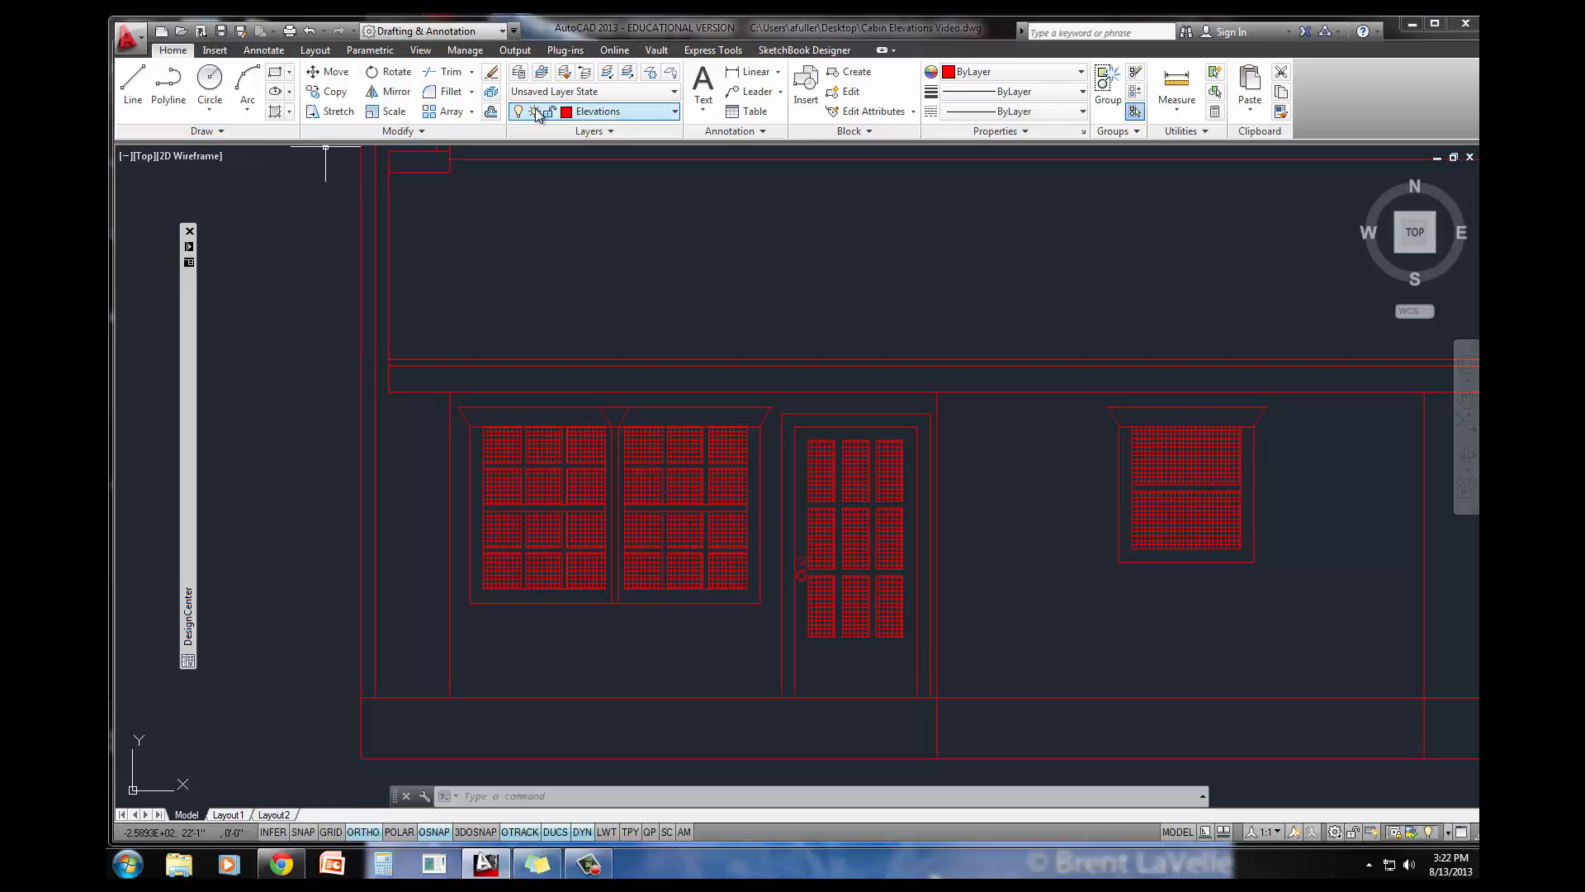
{"action": "left_click", "coordinate": [202, 130]}
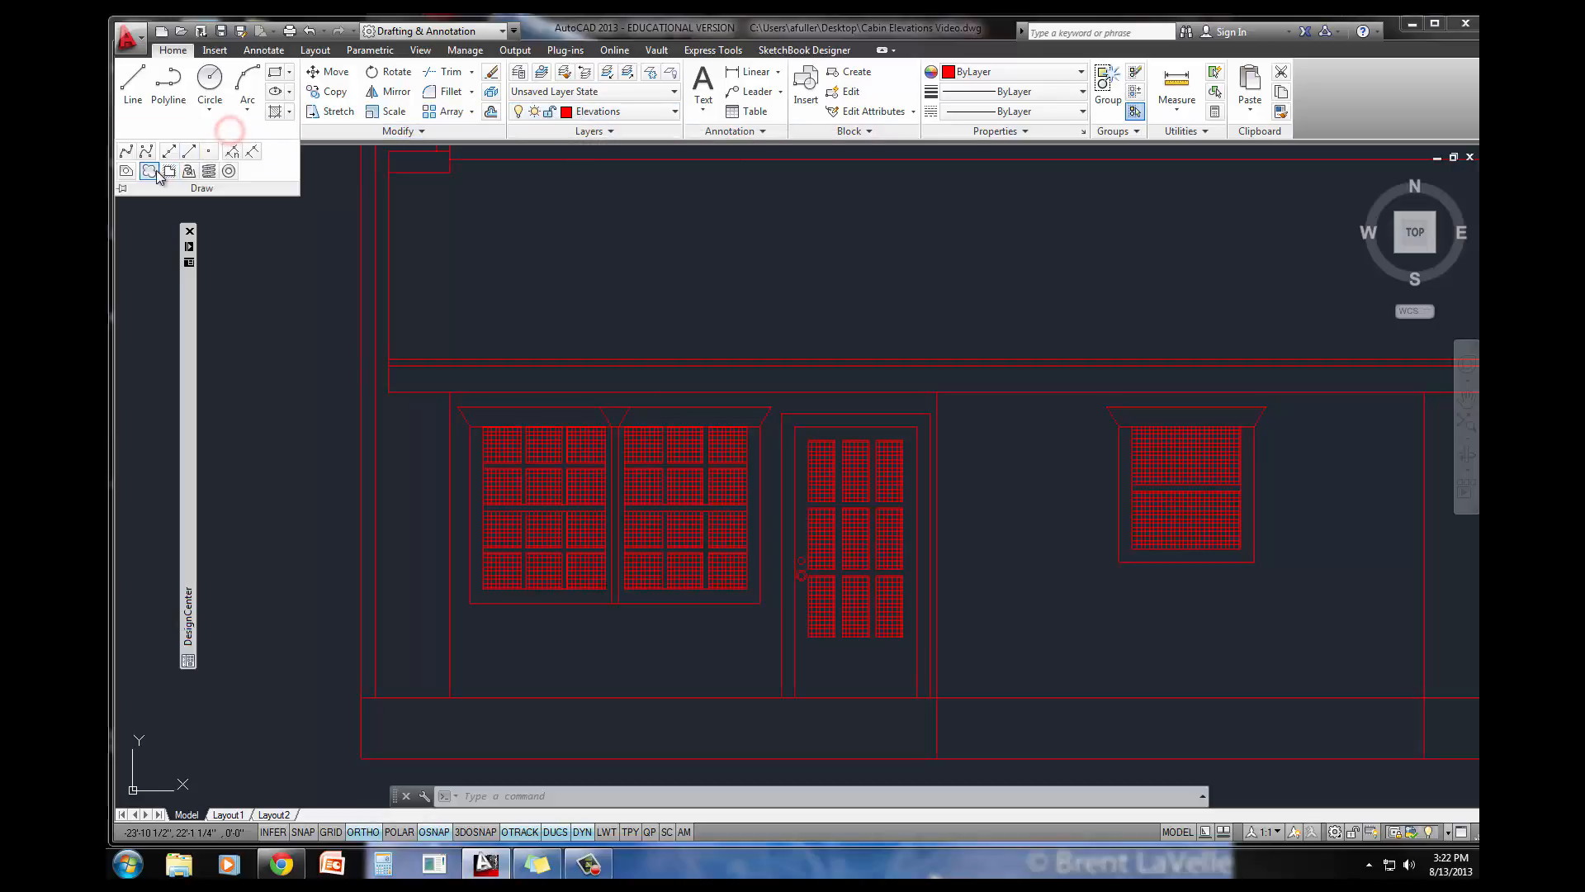
{"action": "mouse_move", "coordinate": [168, 170]}
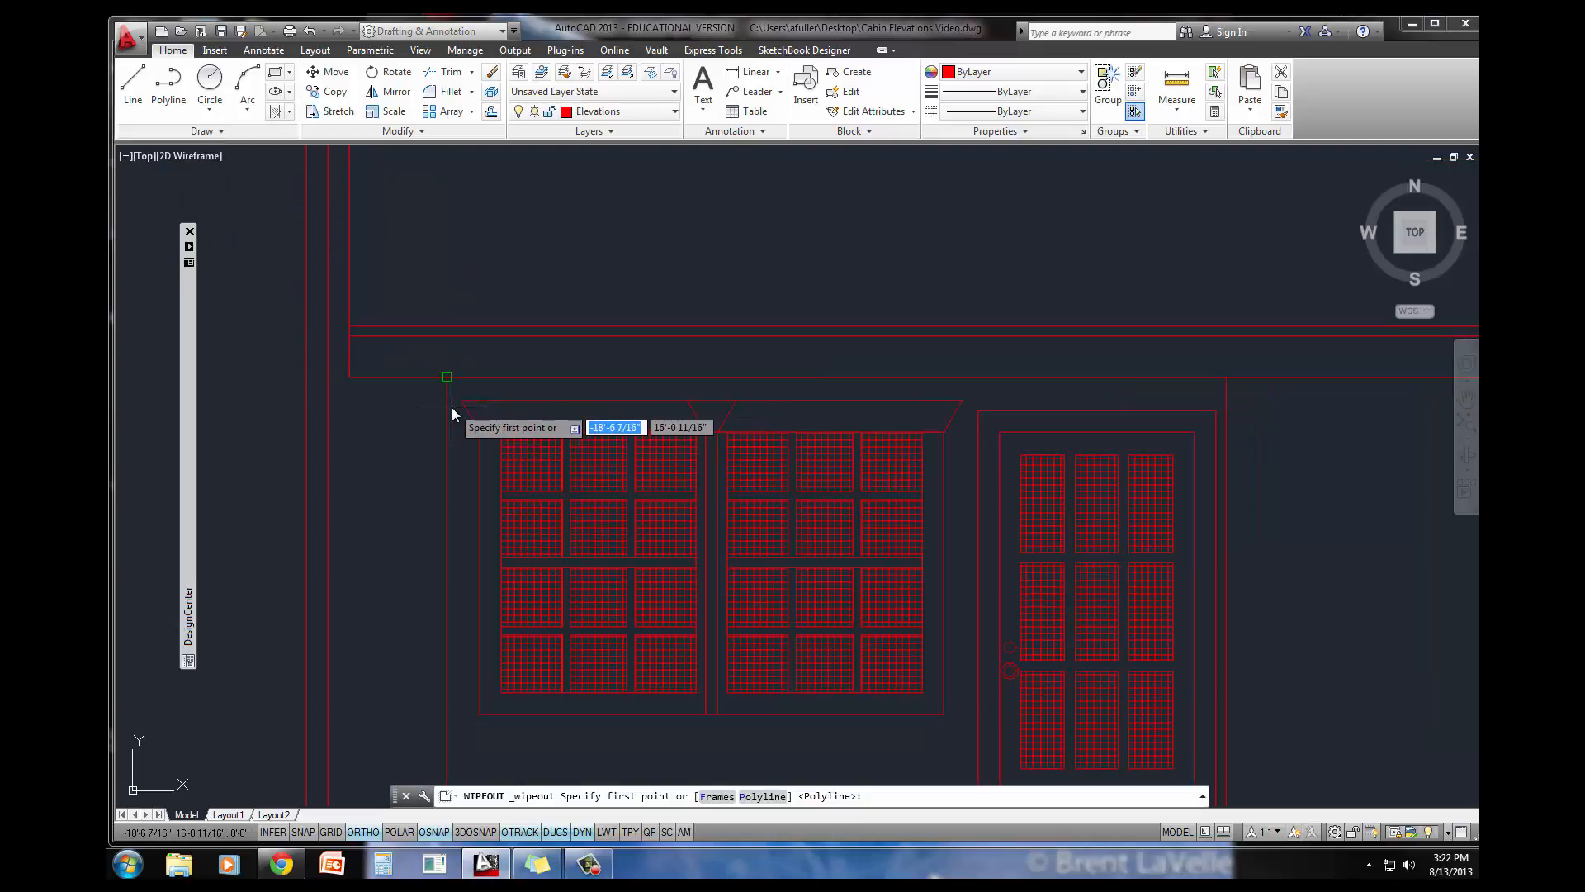
{"action": "left_click", "coordinate": [448, 376]}
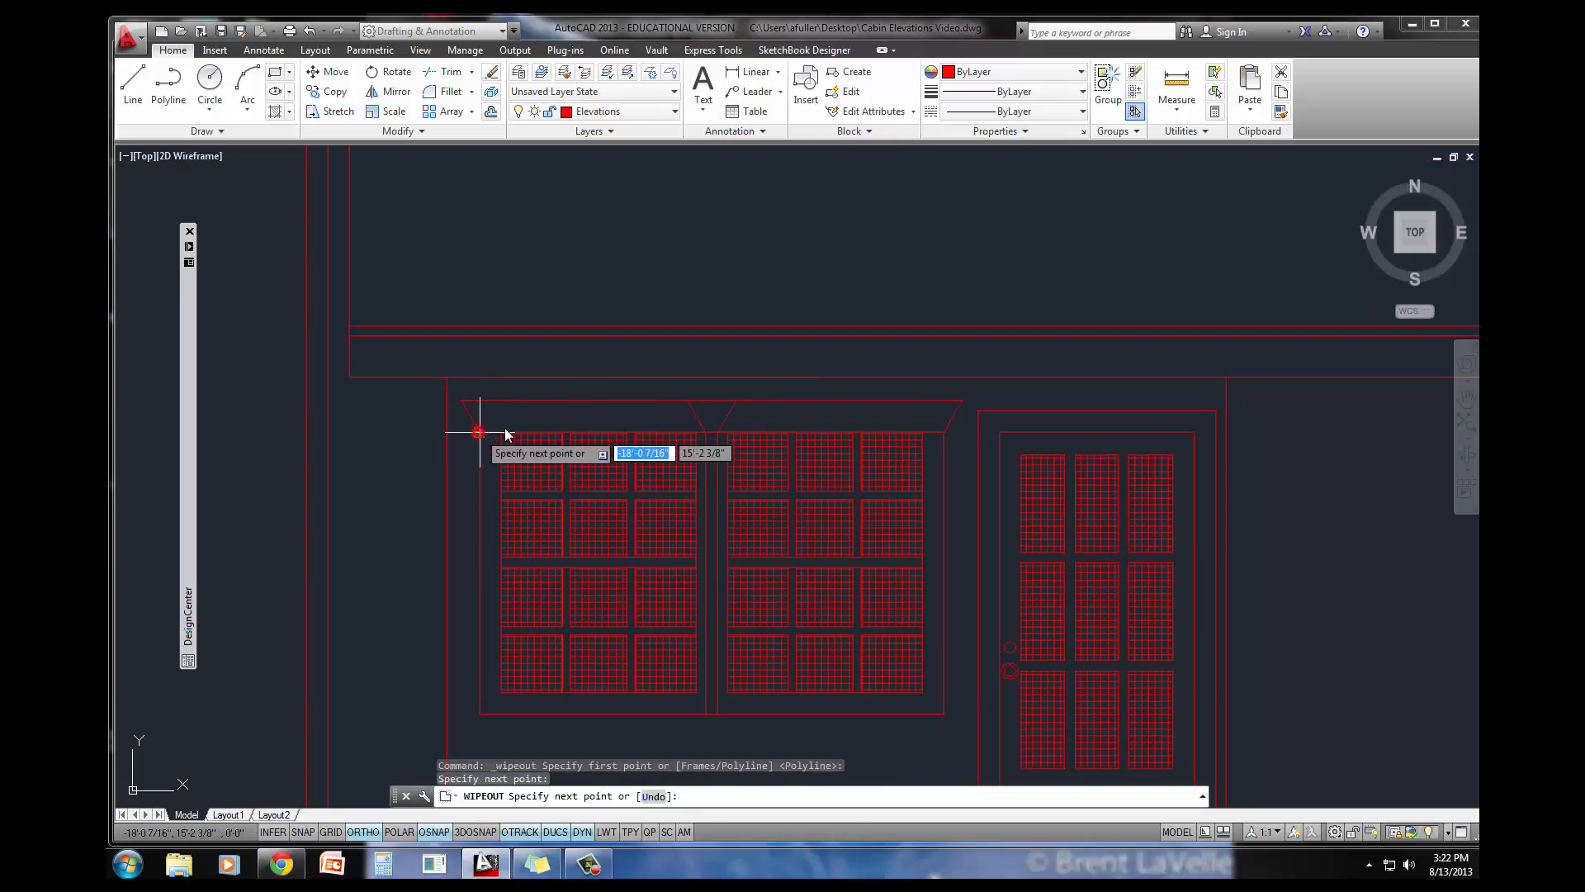
{"action": "left_click", "coordinate": [944, 429]}
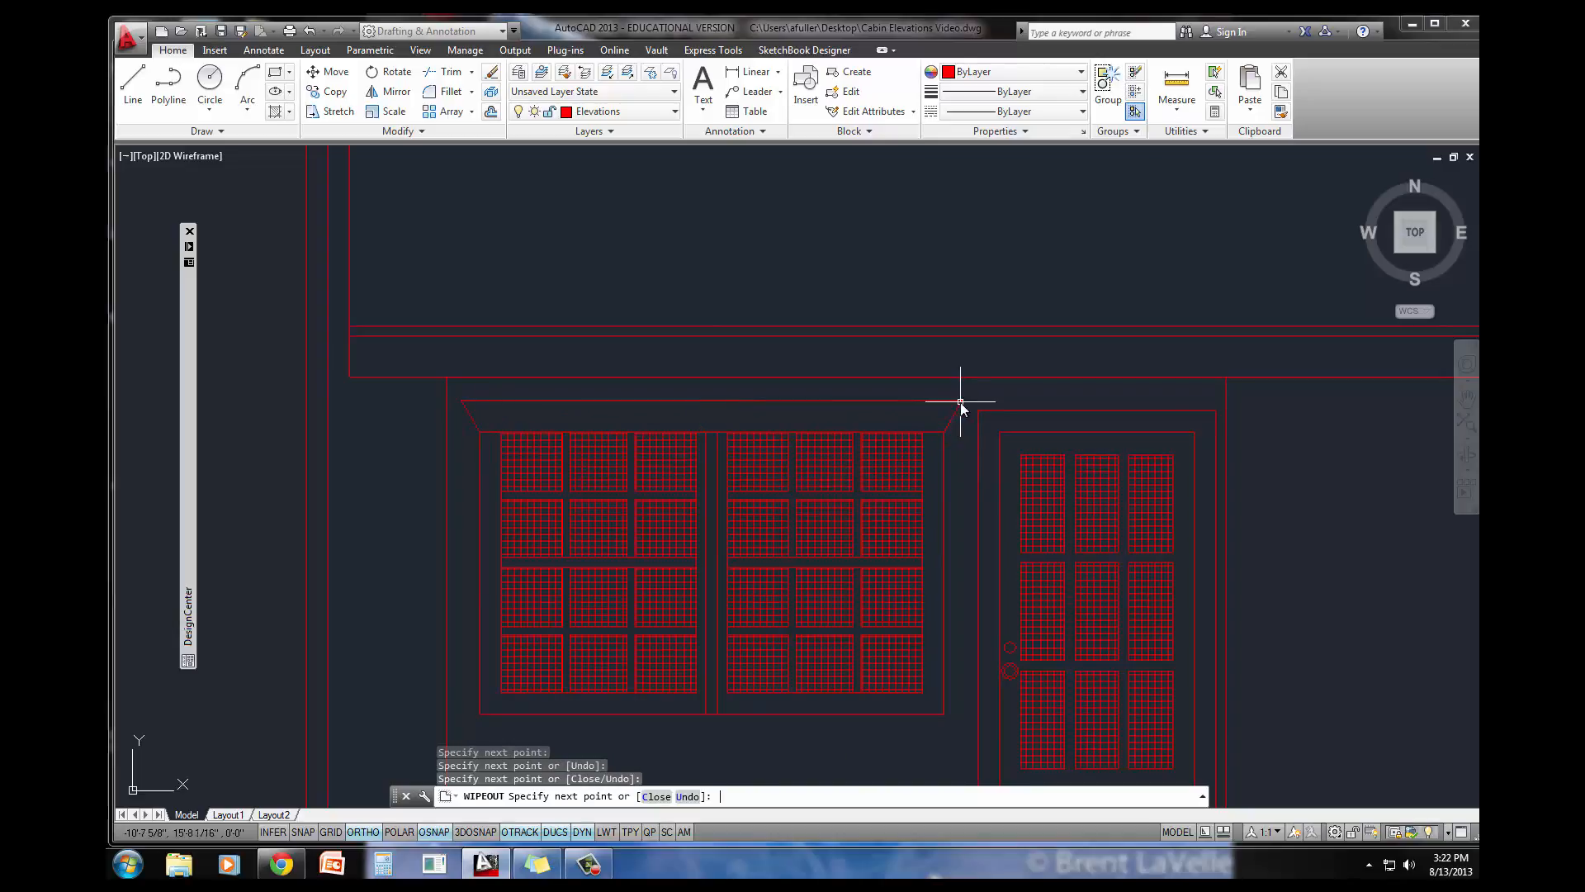
{"action": "left_click", "coordinate": [961, 405]}
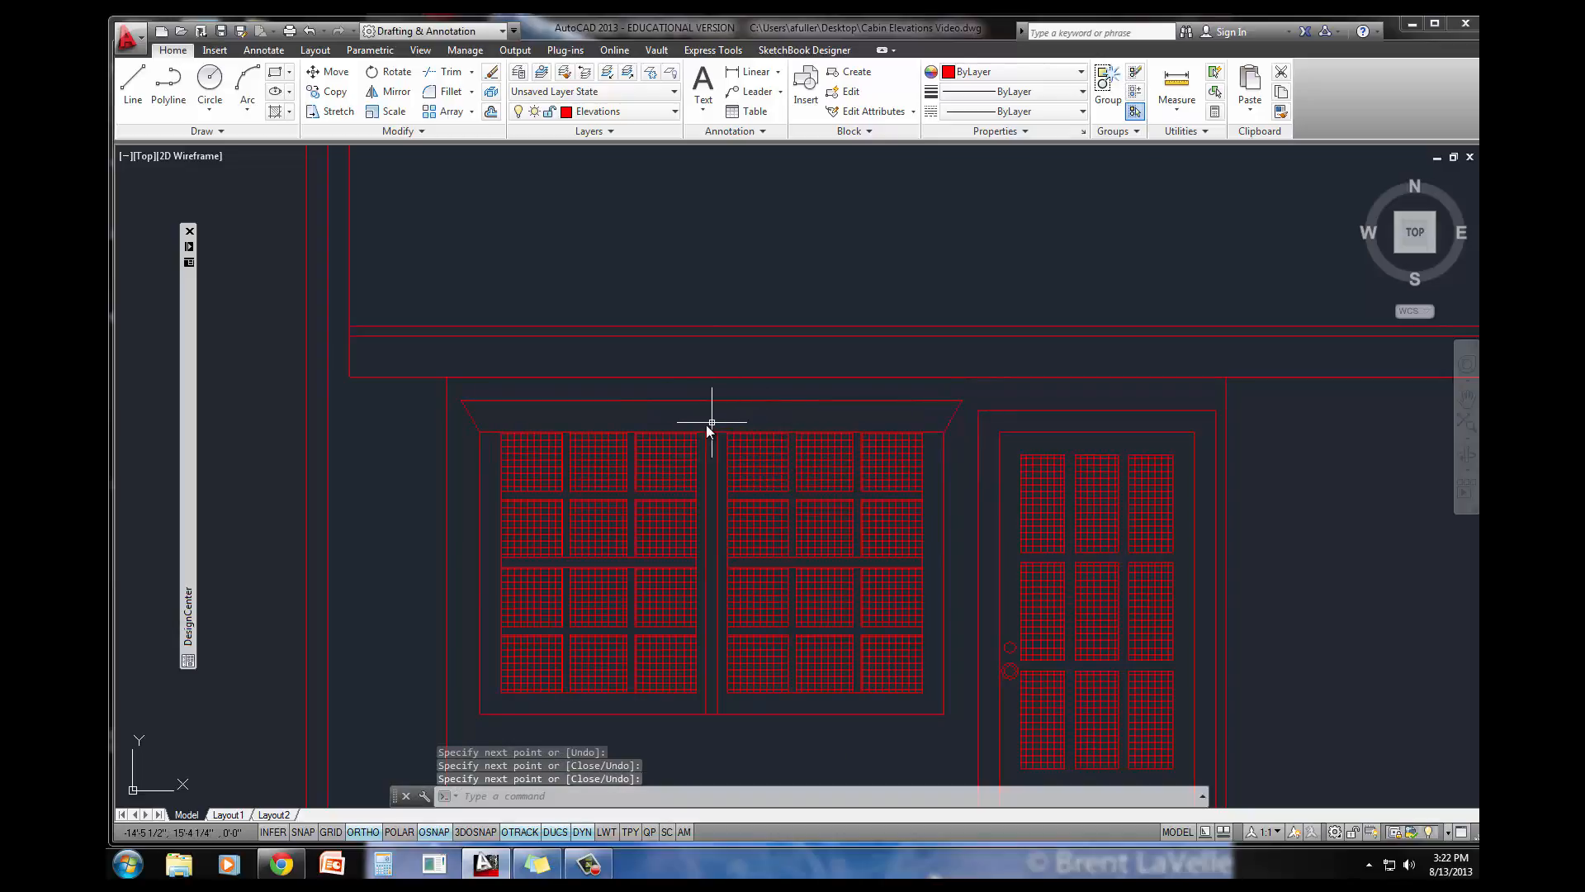
{"action": "mouse_move", "coordinate": [710, 423]}
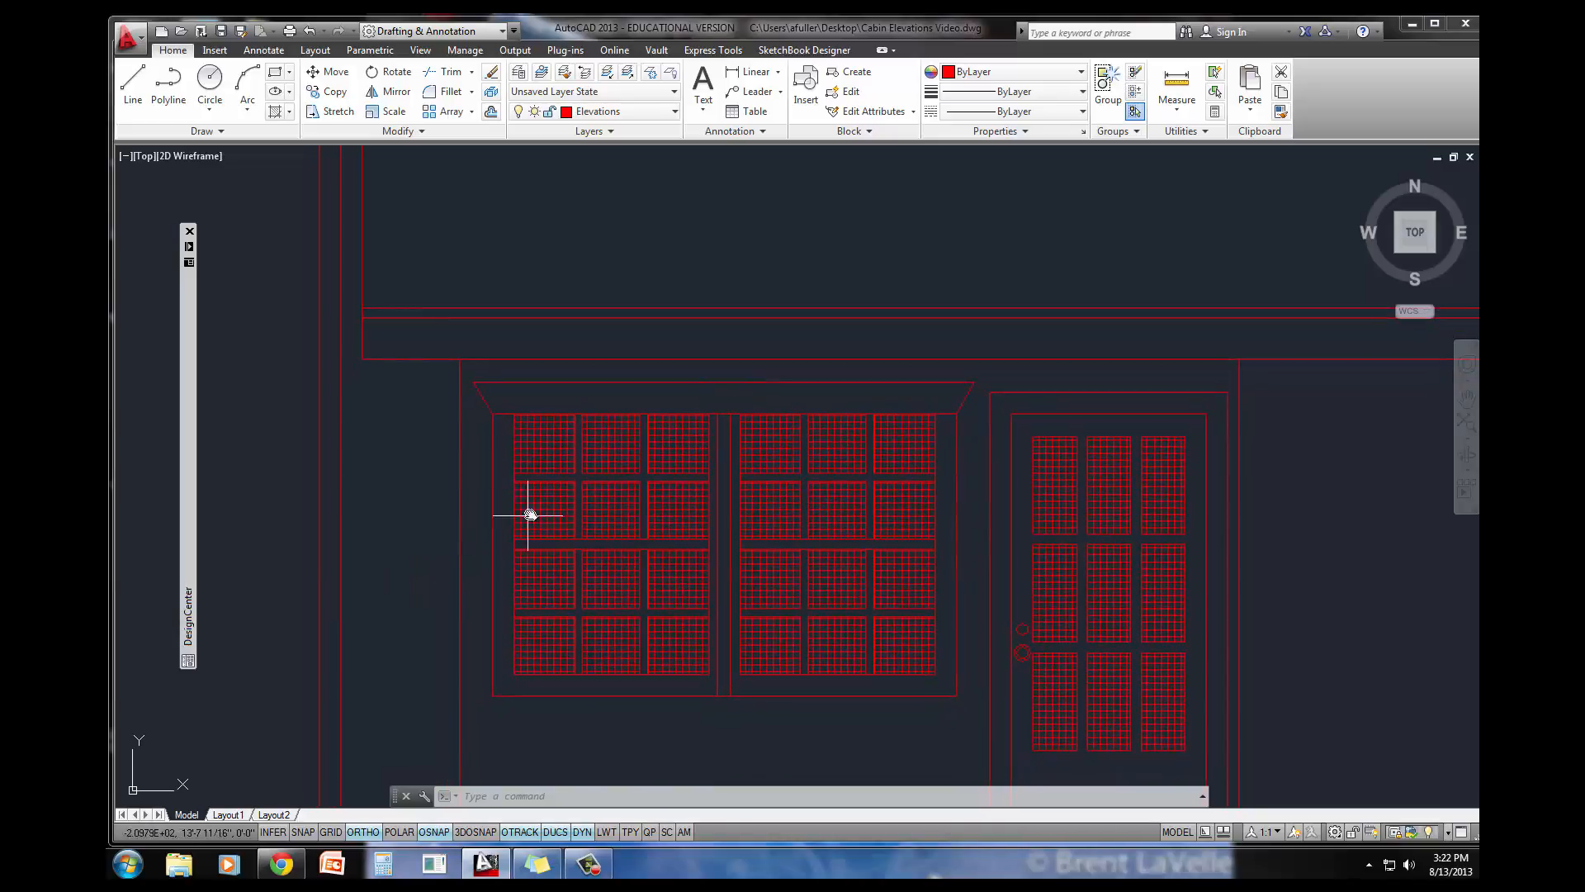
{"action": "mouse_move", "coordinate": [659, 357]}
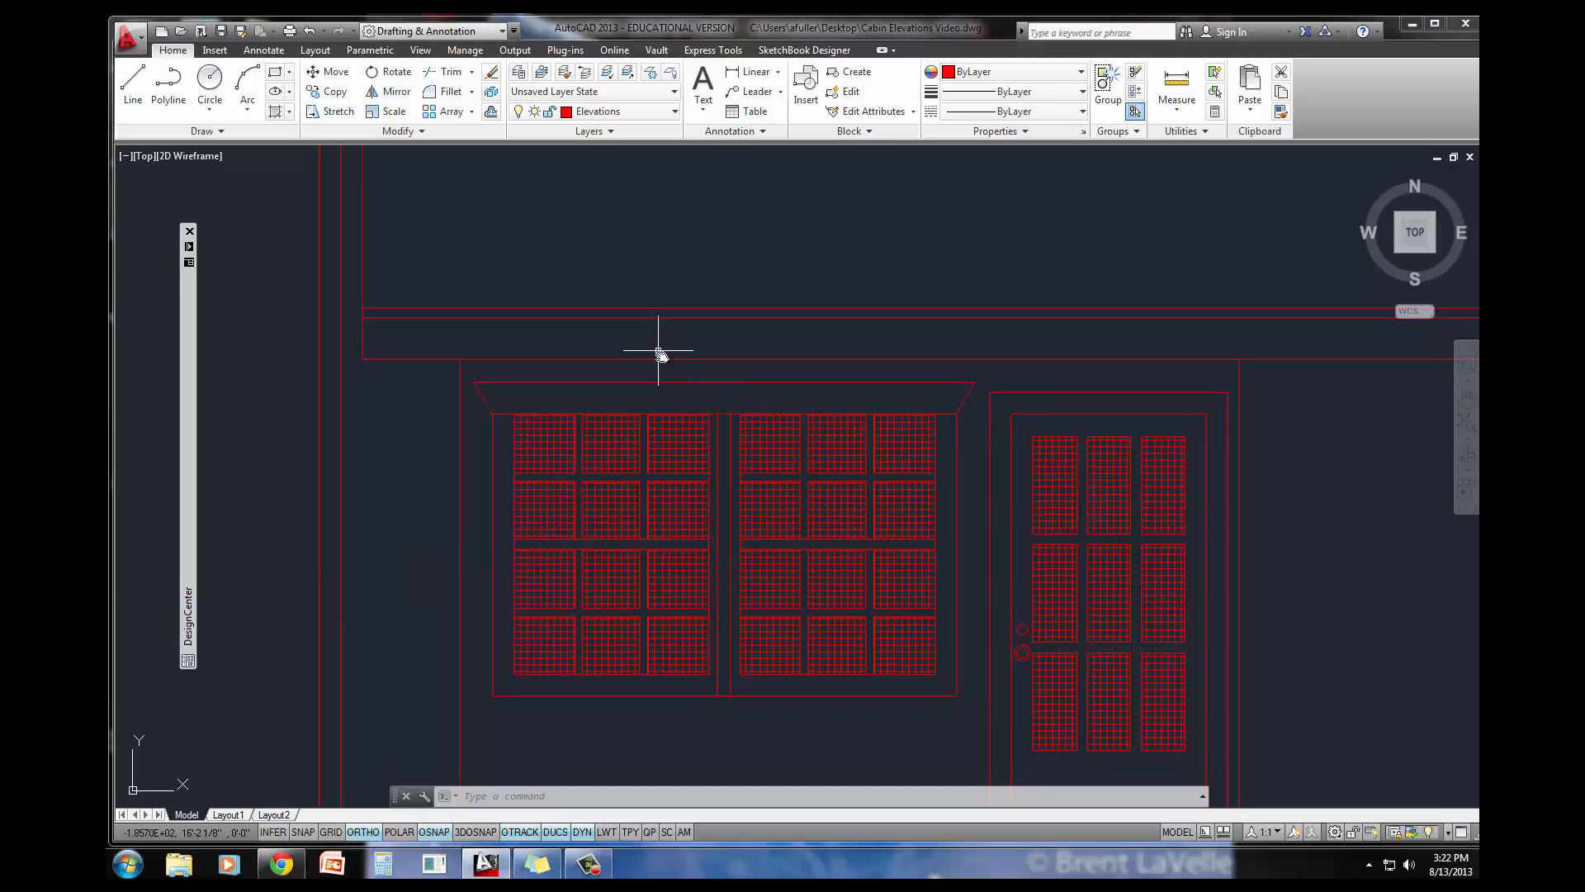
Step: Add another wipeout around the double window, then pan to the cabin's right end
{"action": "left_click", "coordinate": [132, 83]}
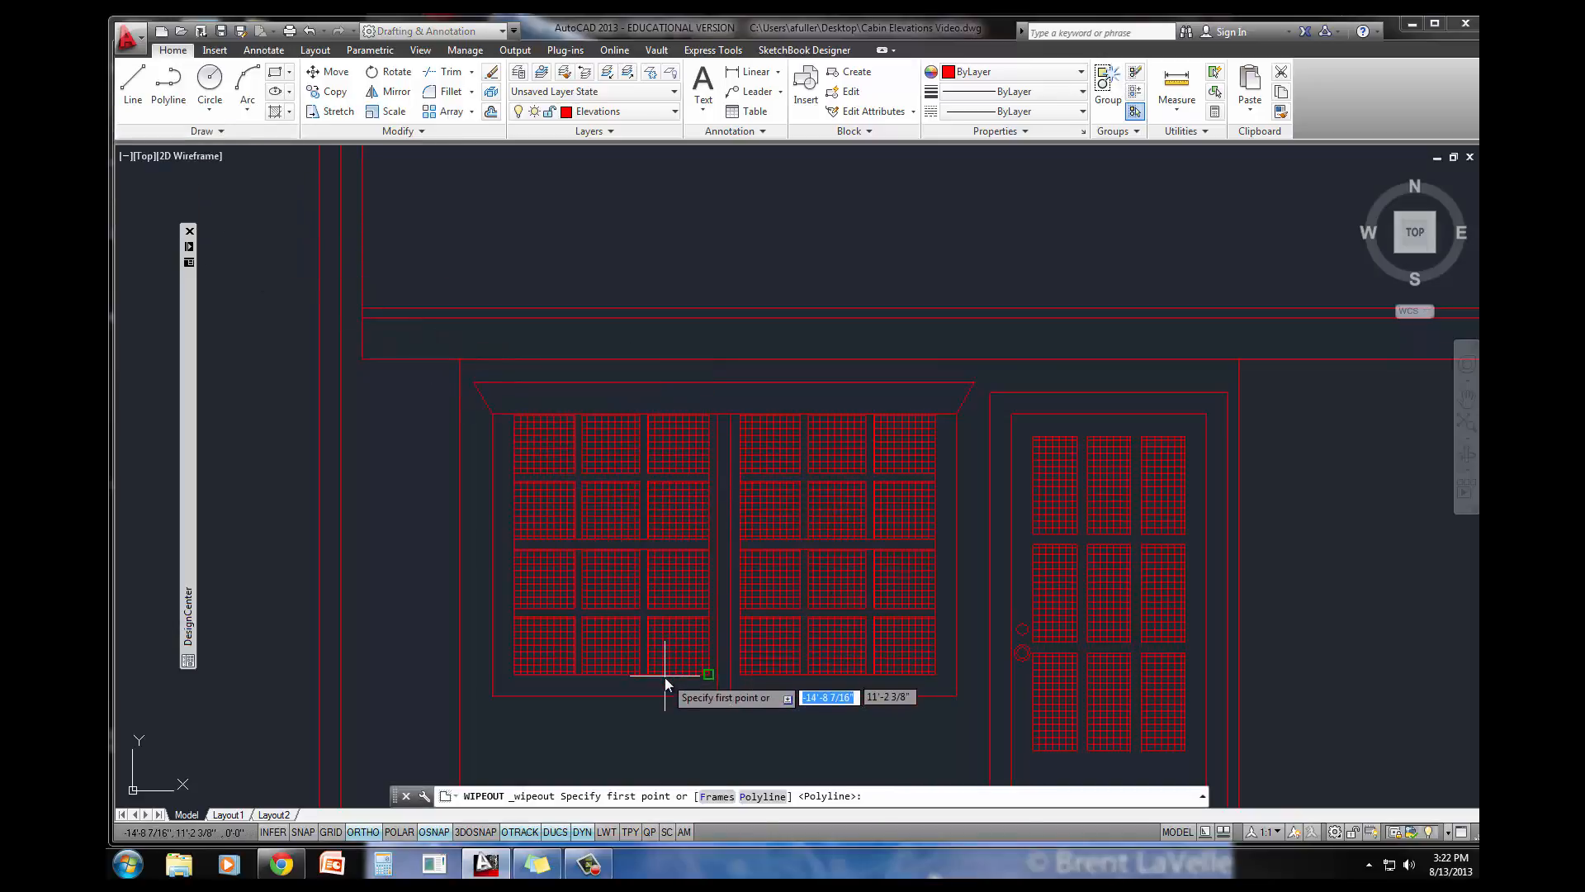
{"action": "mouse_move", "coordinate": [477, 606]}
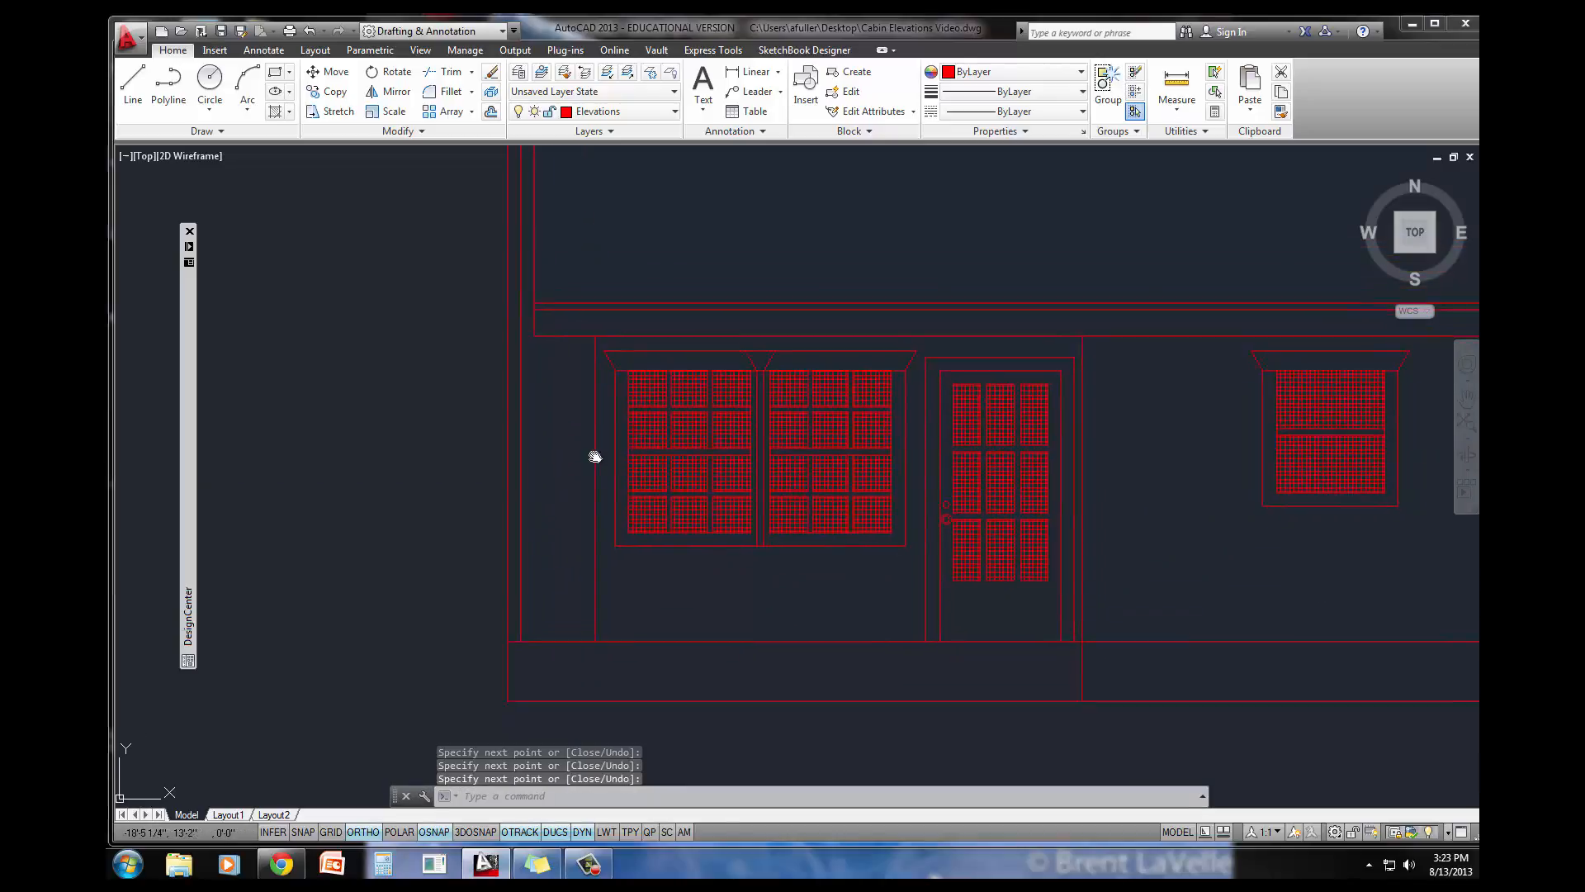
{"action": "left_click_drag", "start_coordinate": [595, 455], "coordinate": [606, 449]}
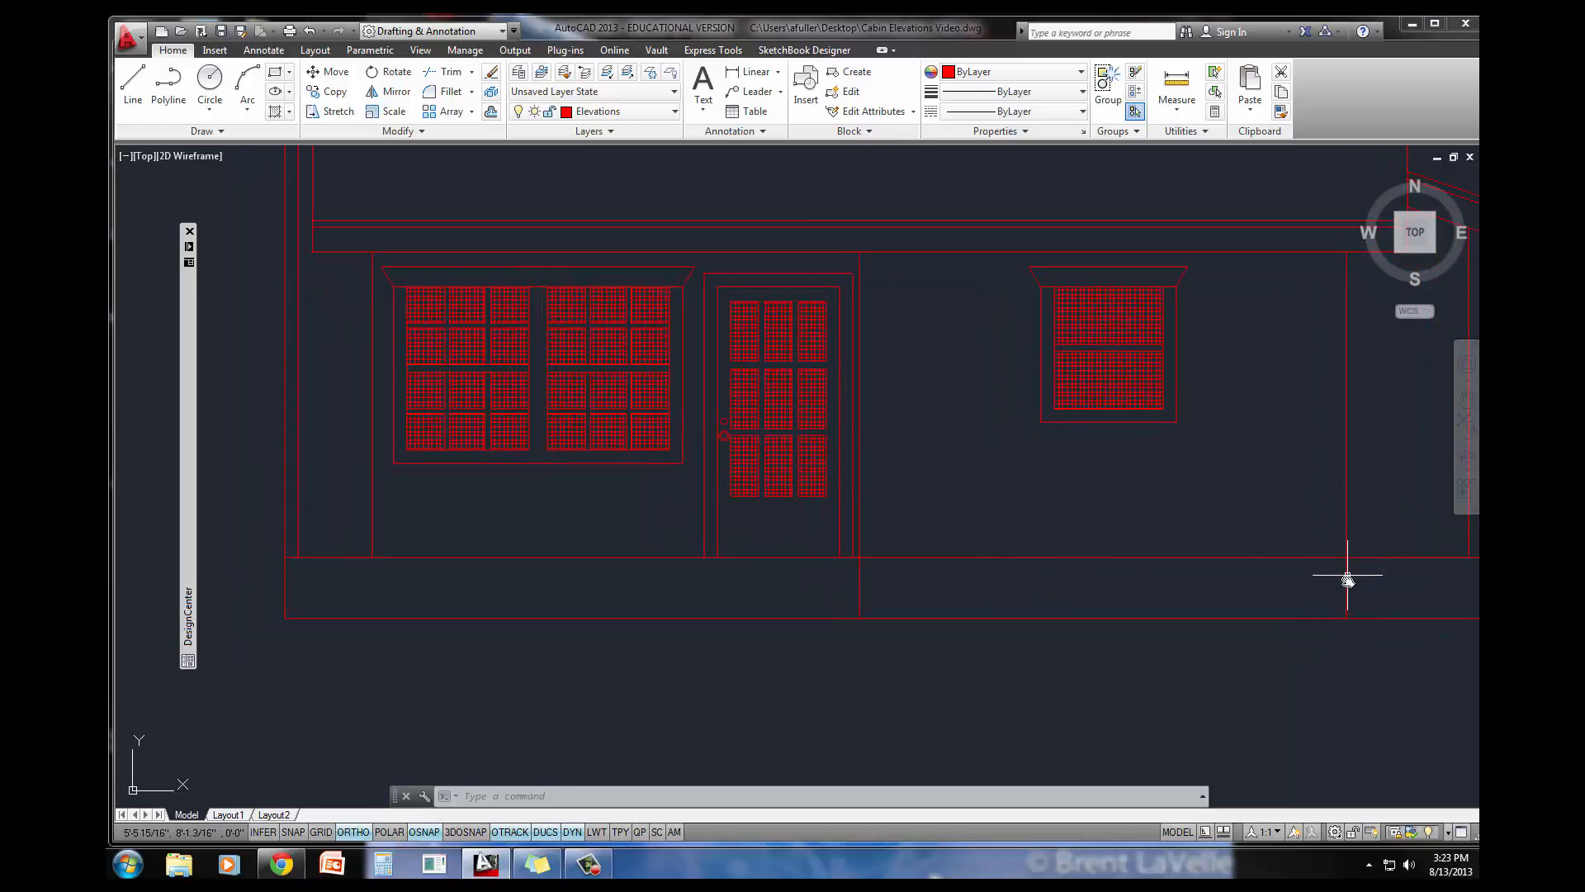
{"action": "mouse_move", "coordinate": [958, 546]}
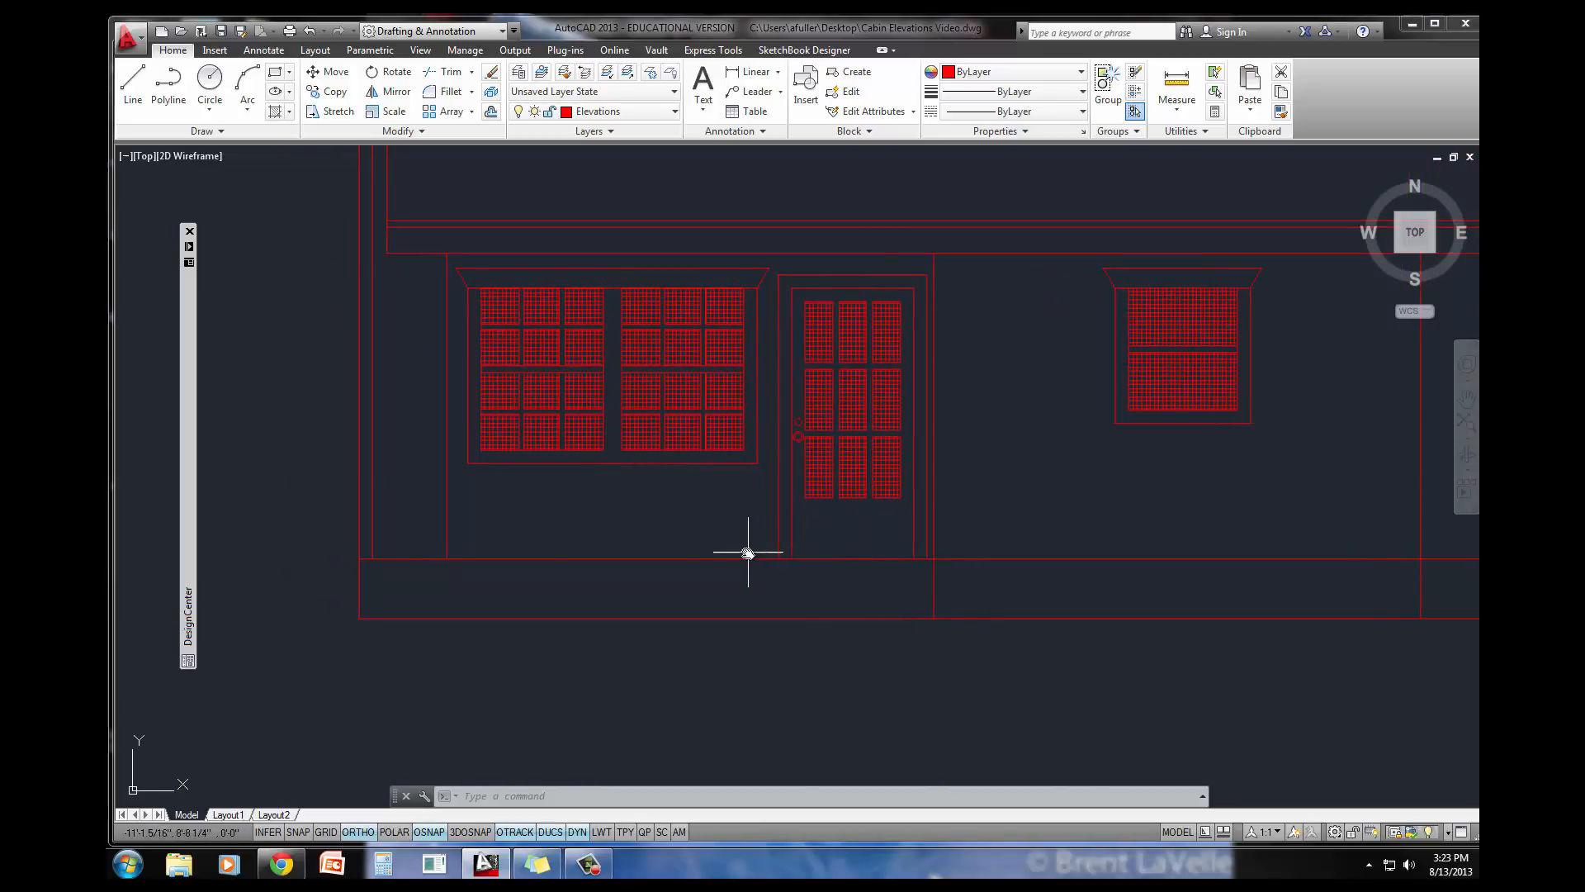
{"action": "mouse_move", "coordinate": [604, 525]}
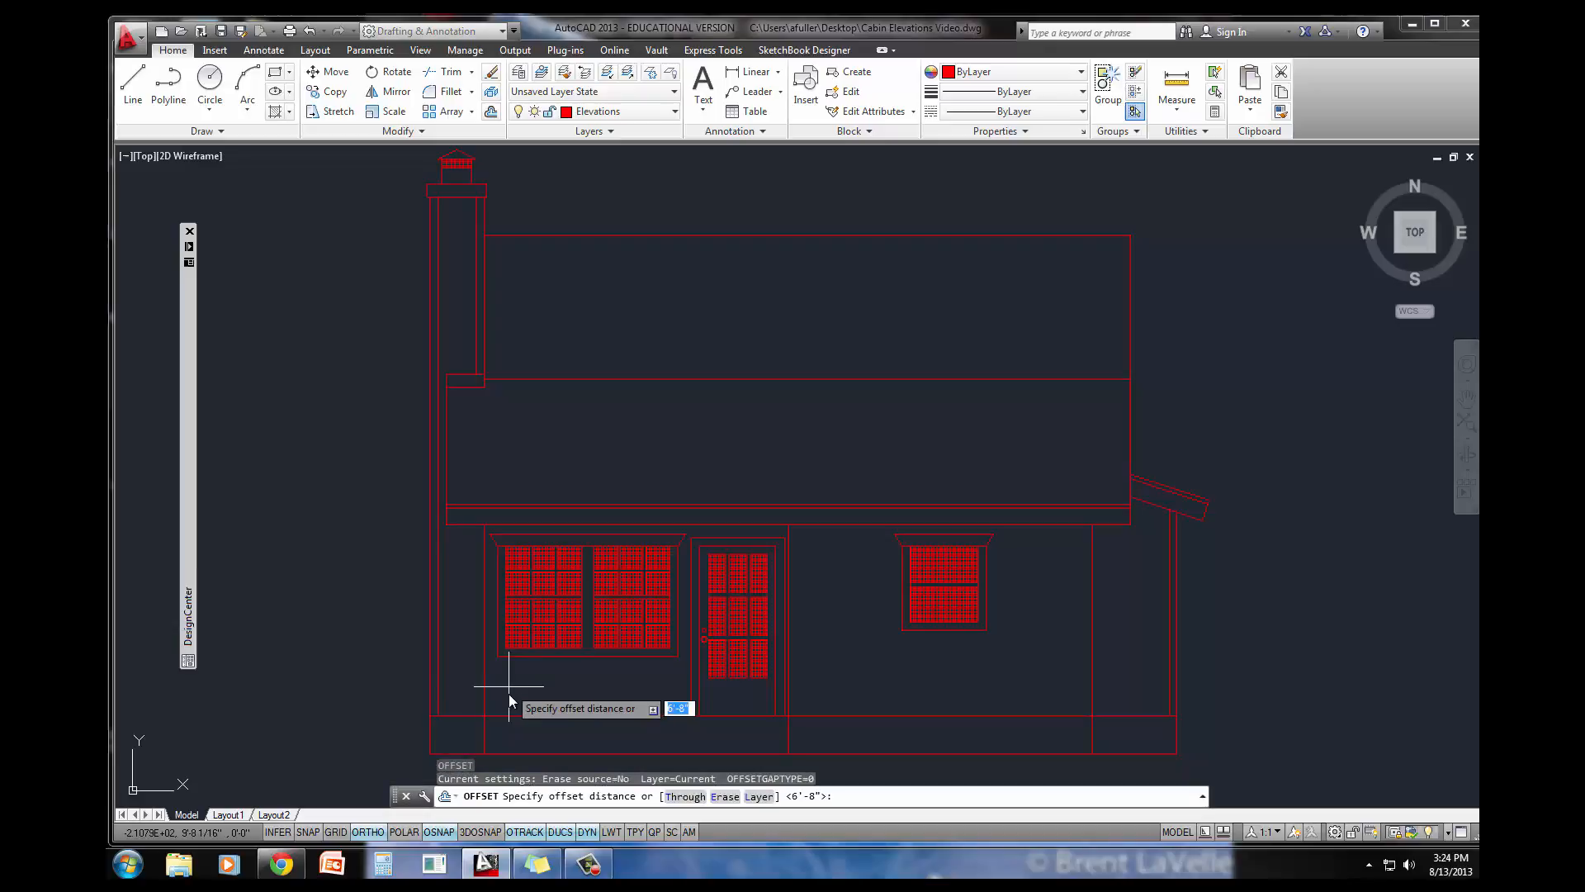
Step: Offset a line 8 inches and wipe out the wall area along the double window's left trim
{"action": "type", "text": "8"}
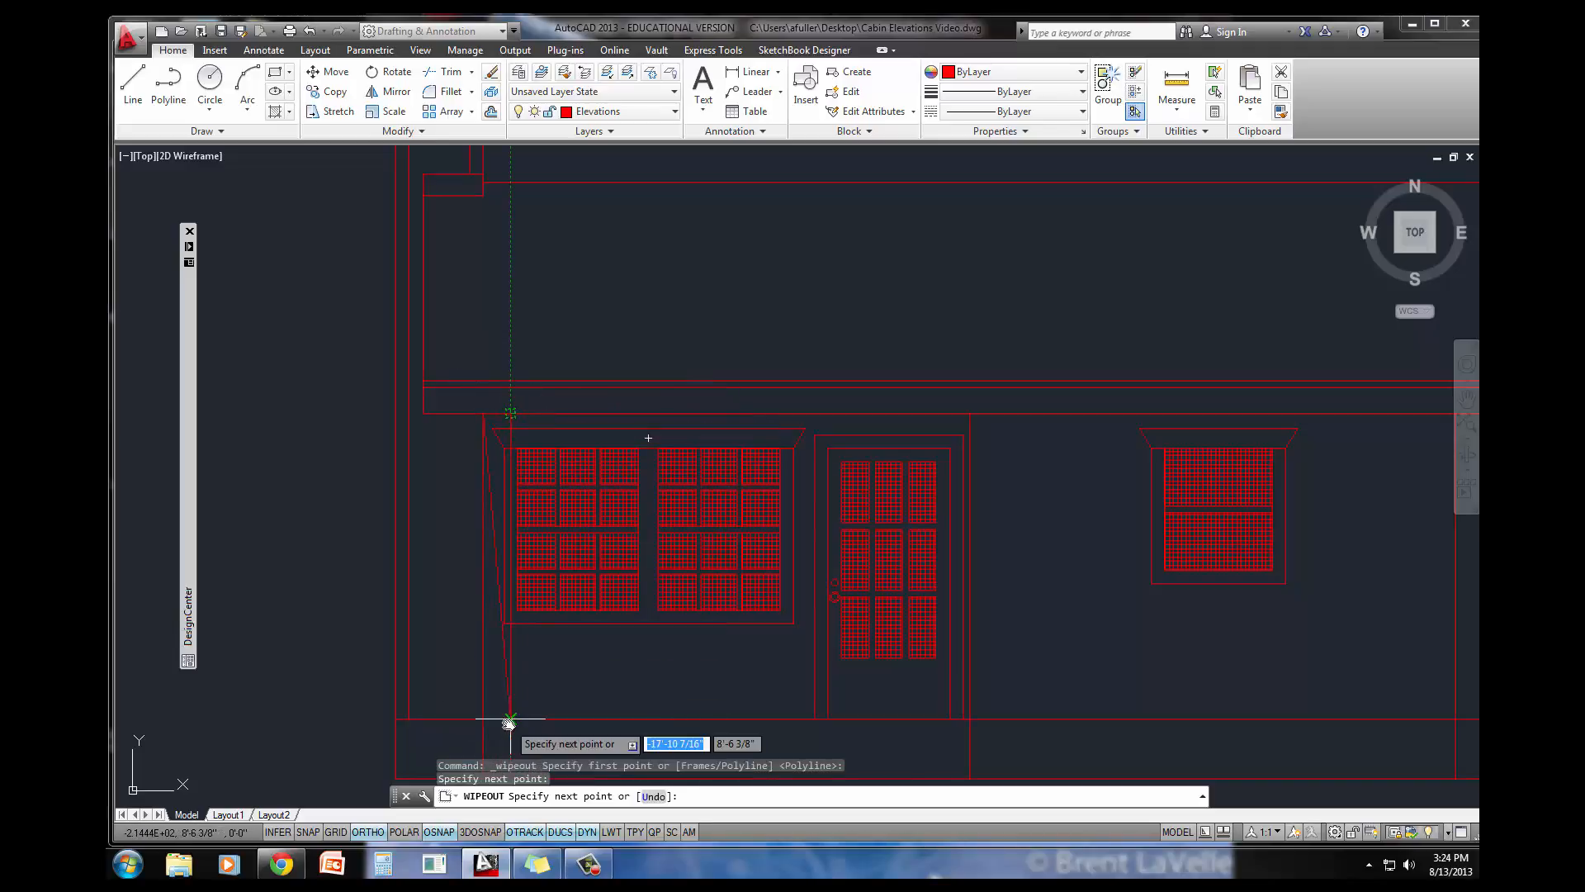
{"action": "left_click", "coordinate": [510, 720]}
{"action": "type", "text": "4"}
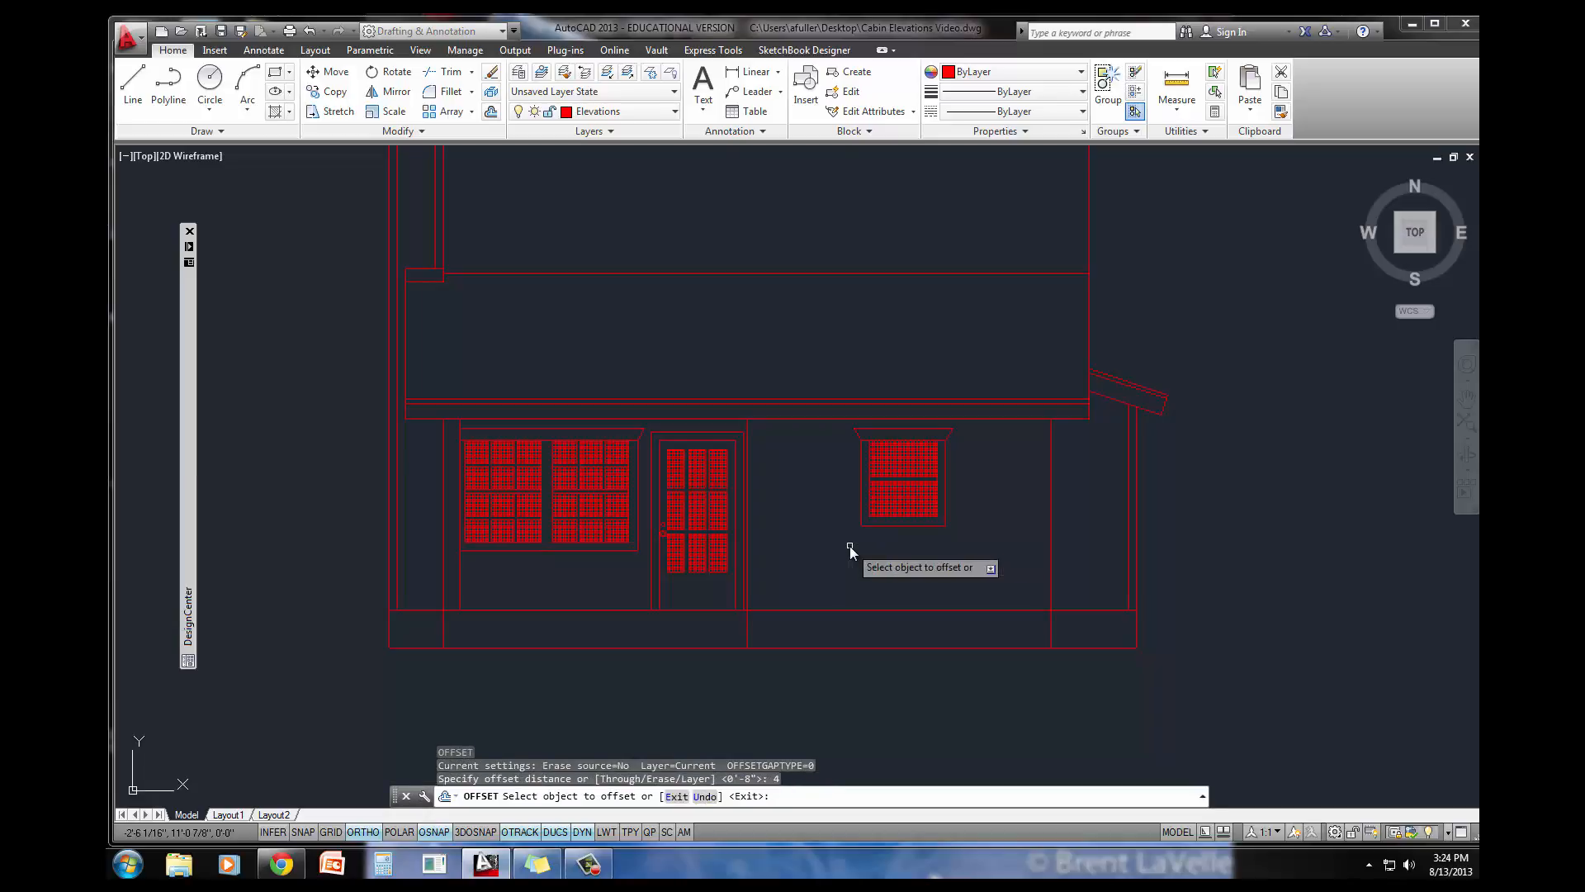
Step: Offset the right porch line 4 inches to its left to start the cedar post
{"action": "left_click", "coordinate": [1034, 535]}
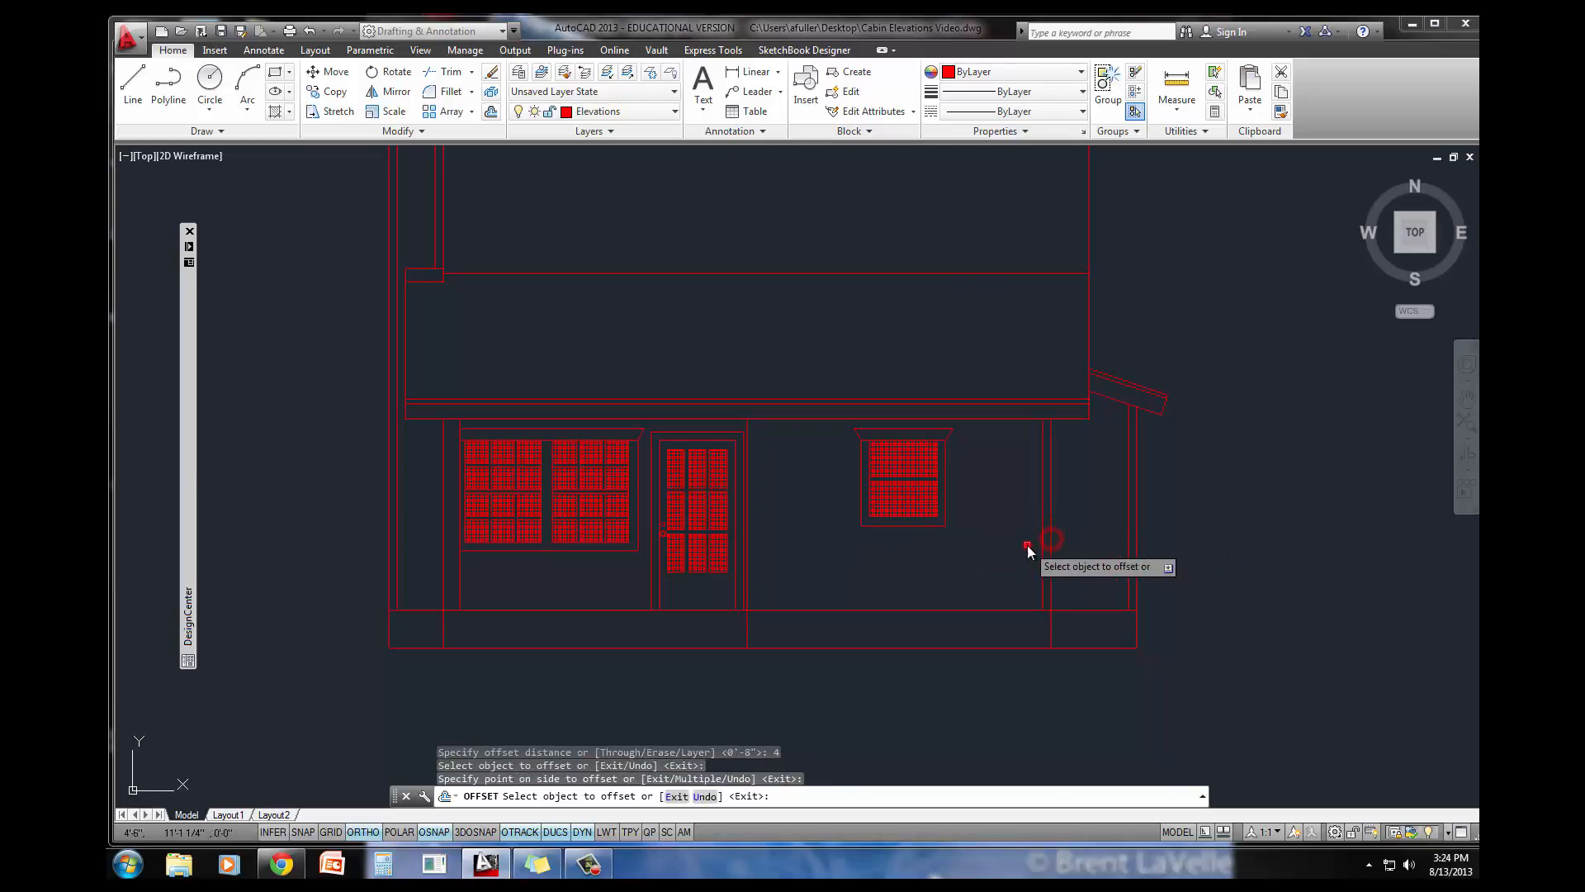